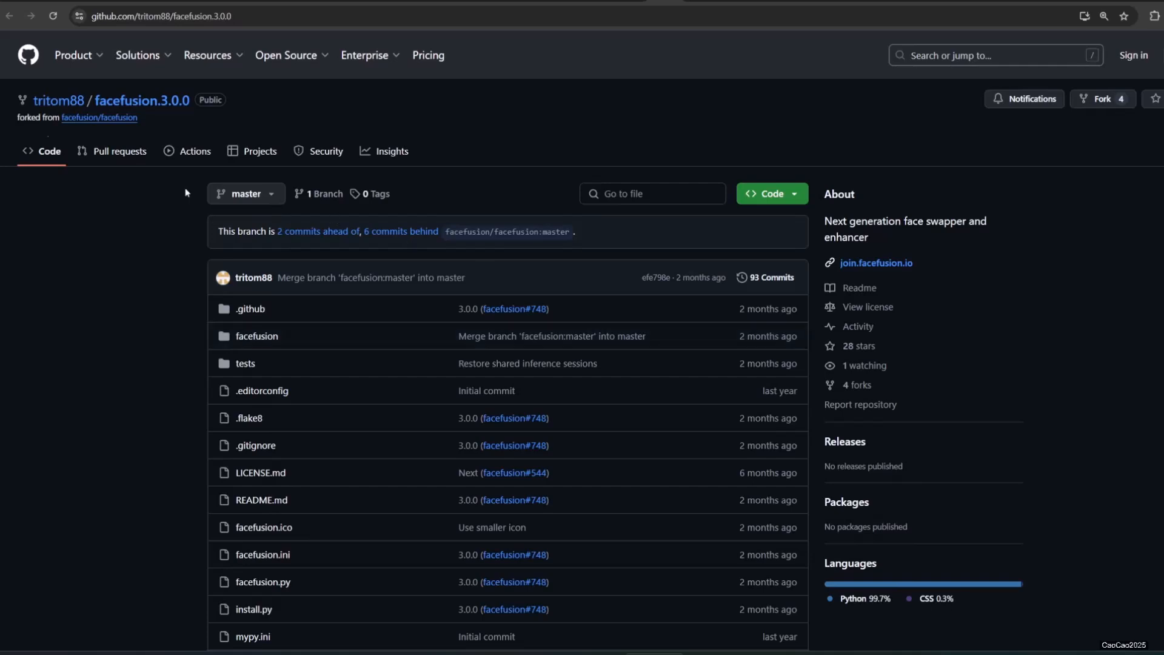
Step: Search Pinokio scripts for FaceFusion and save the 3.0.1 script as facefusion-pinokio.git
{"action": "left_click", "coordinate": [860, 288]}
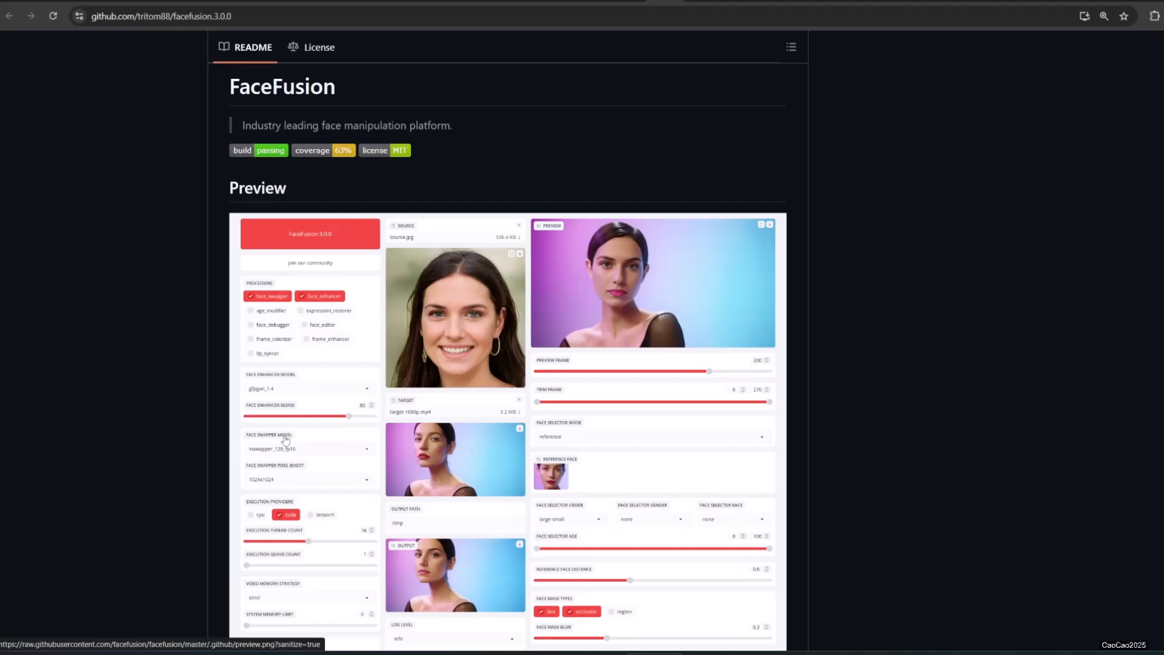
{"action": "scroll", "scroll_direction": "down", "scroll_amount": 3}
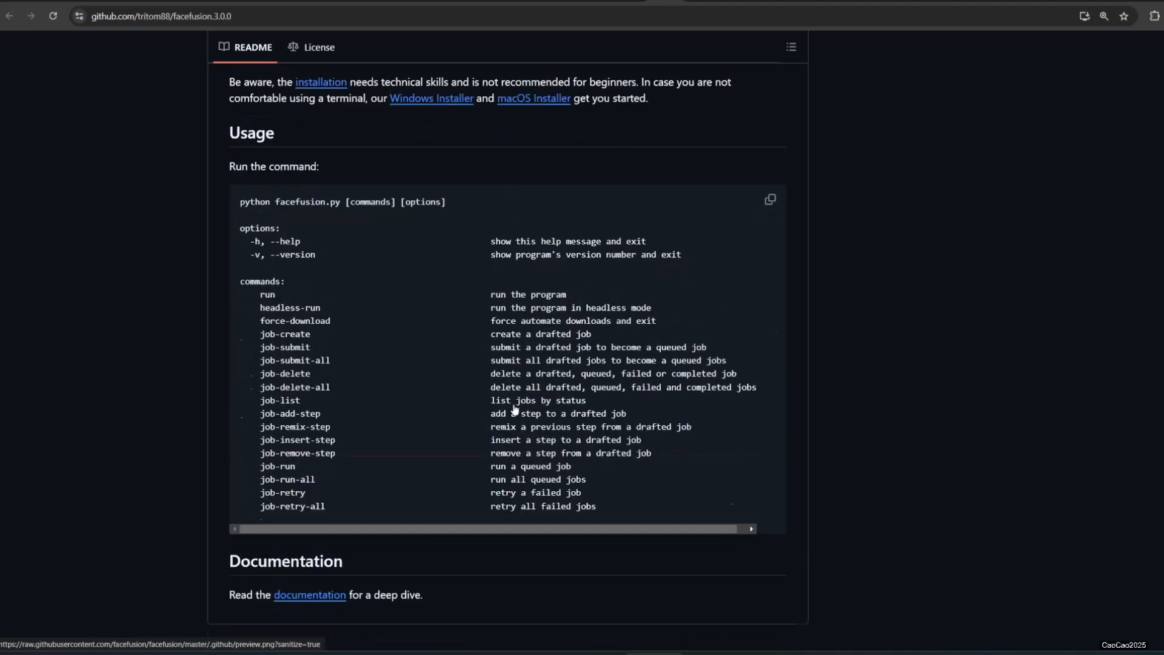
{"action": "scroll", "scroll_direction": "up", "scroll_amount": 3}
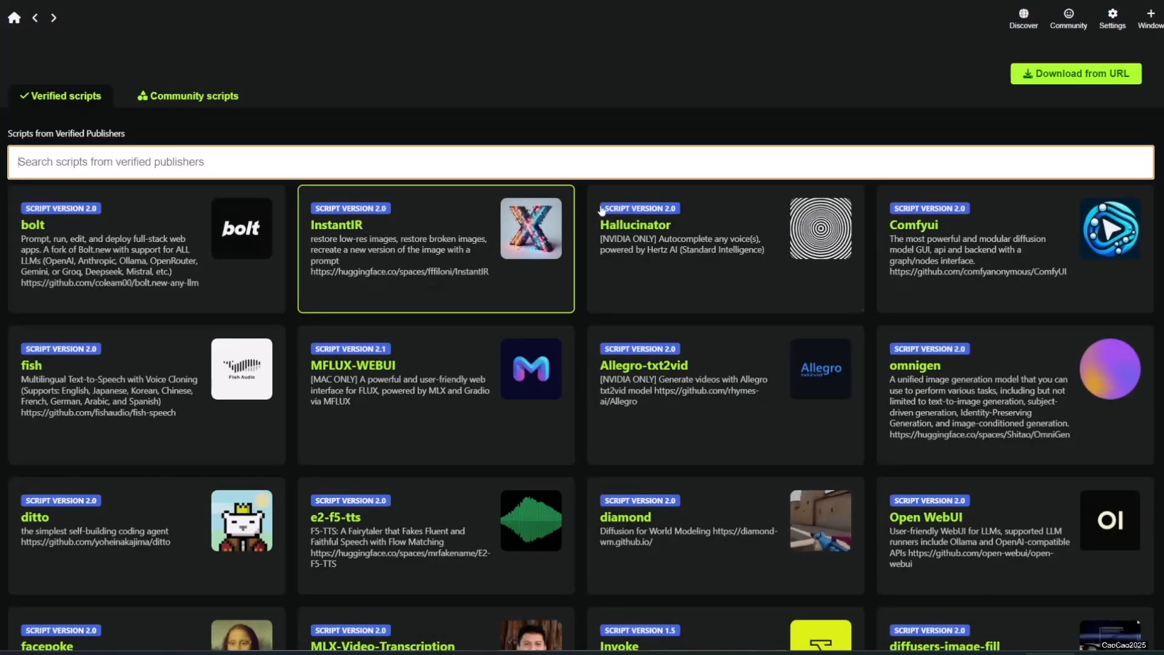
{"action": "type", "text": "FACEFU"}
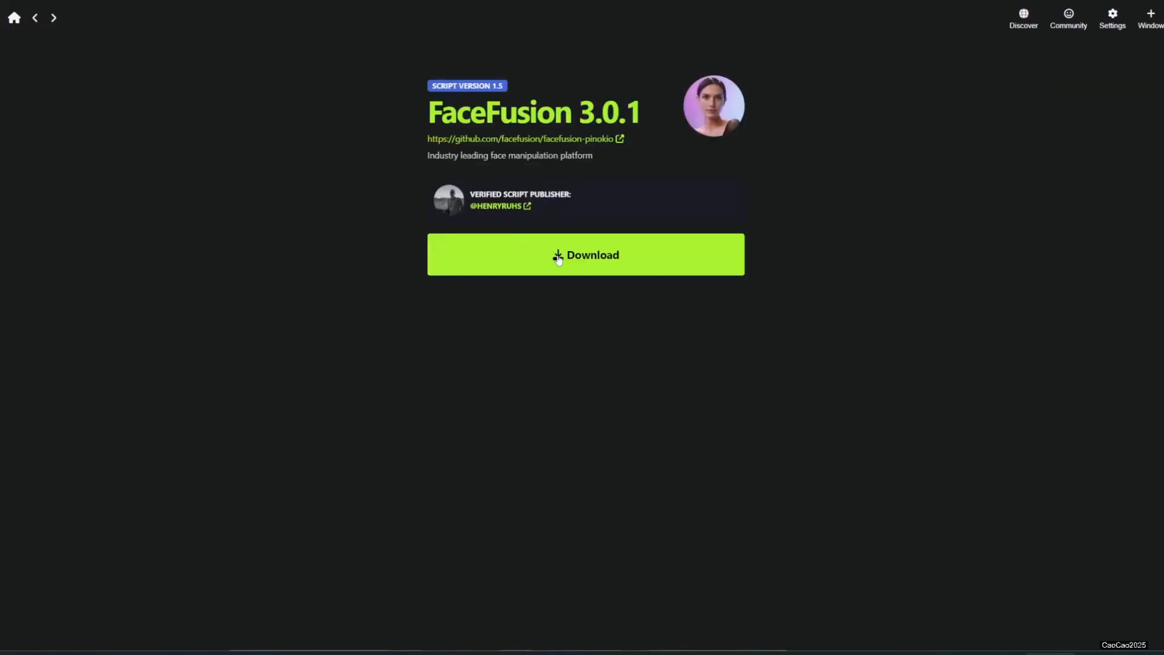
{"action": "mouse_move", "coordinate": [535, 262]}
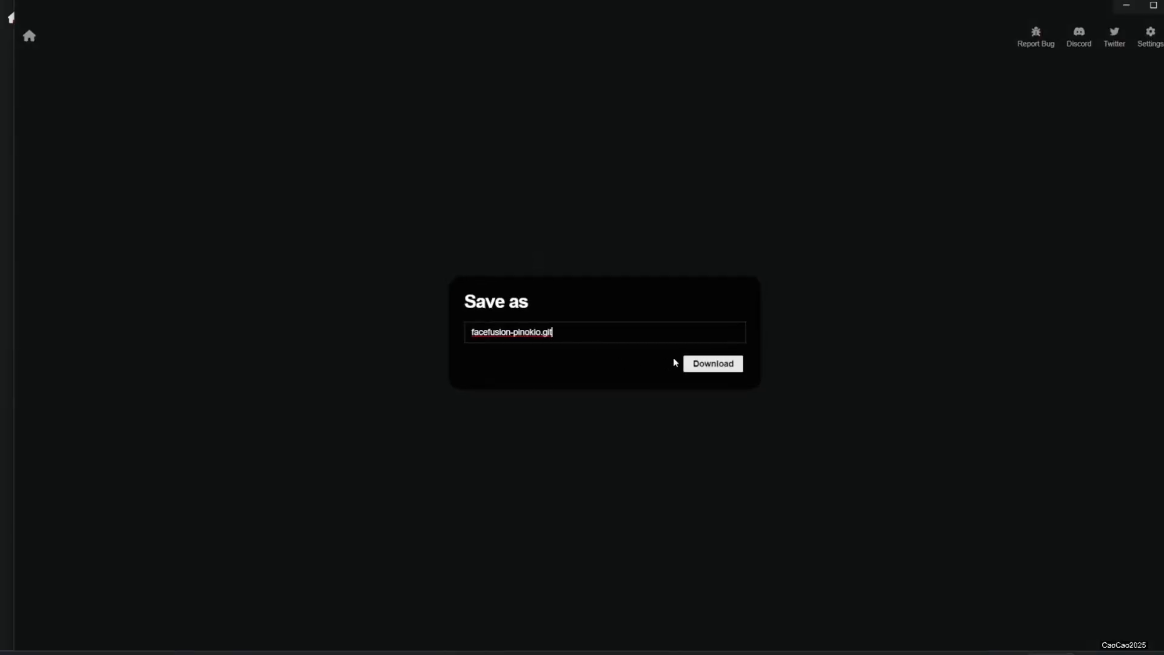
{"action": "left_click", "coordinate": [712, 363]}
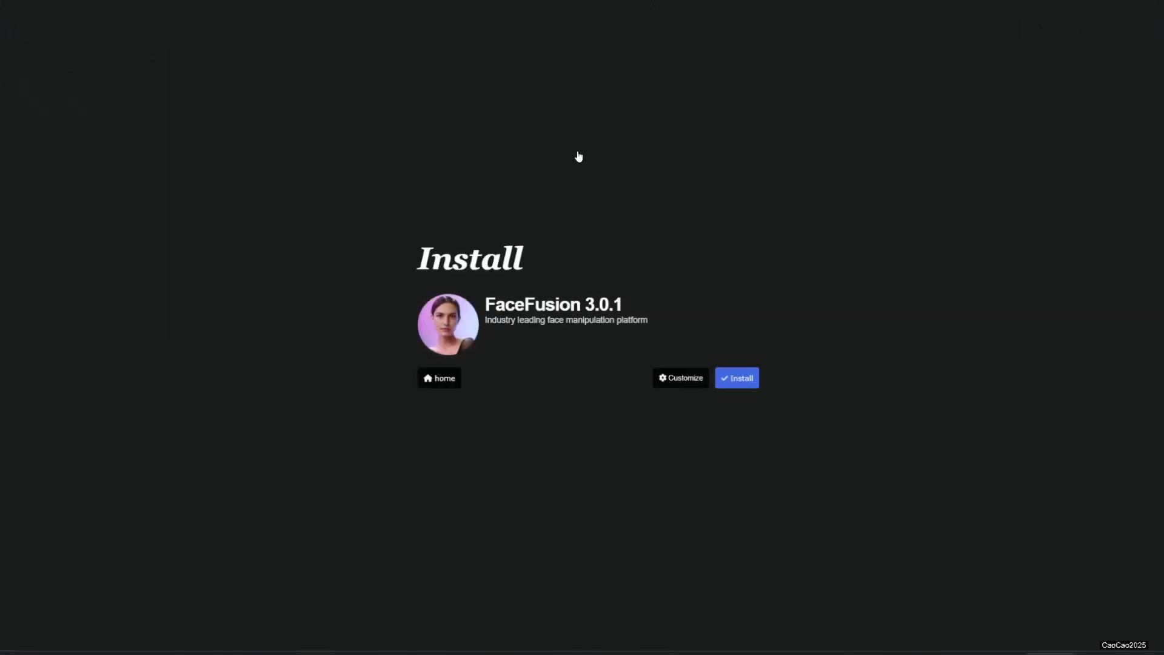
{"action": "mouse_move", "coordinate": [738, 386]}
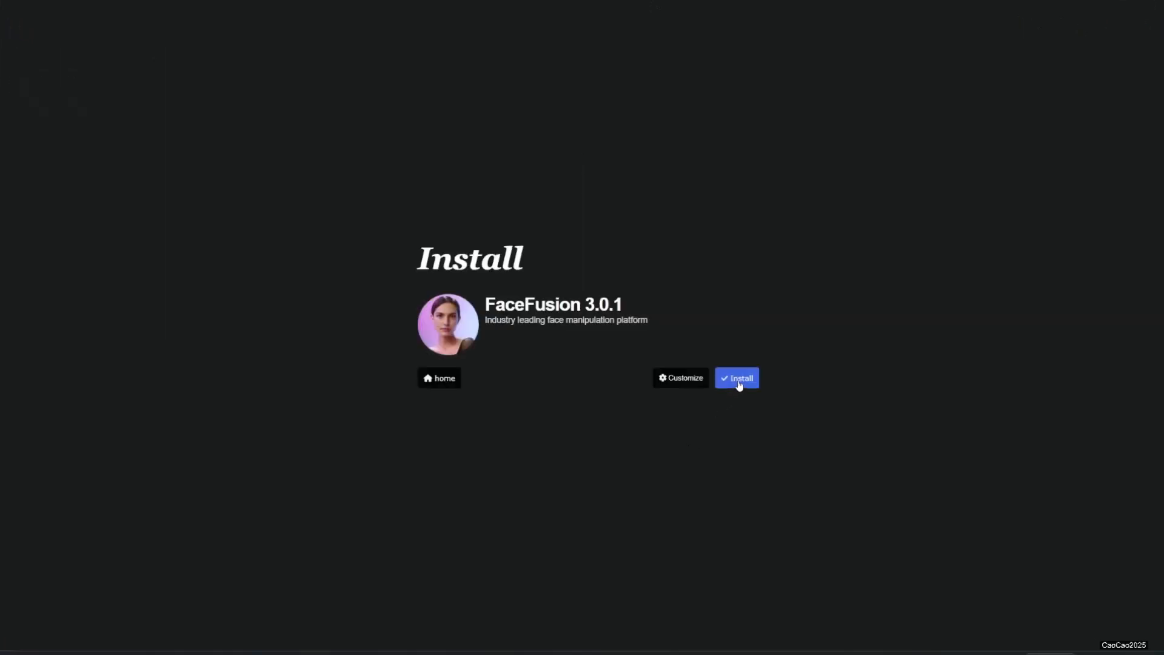
Step: Run the FaceFusion 3.0.1 install script to completion and close the Done notice
{"action": "left_click", "coordinate": [736, 378]}
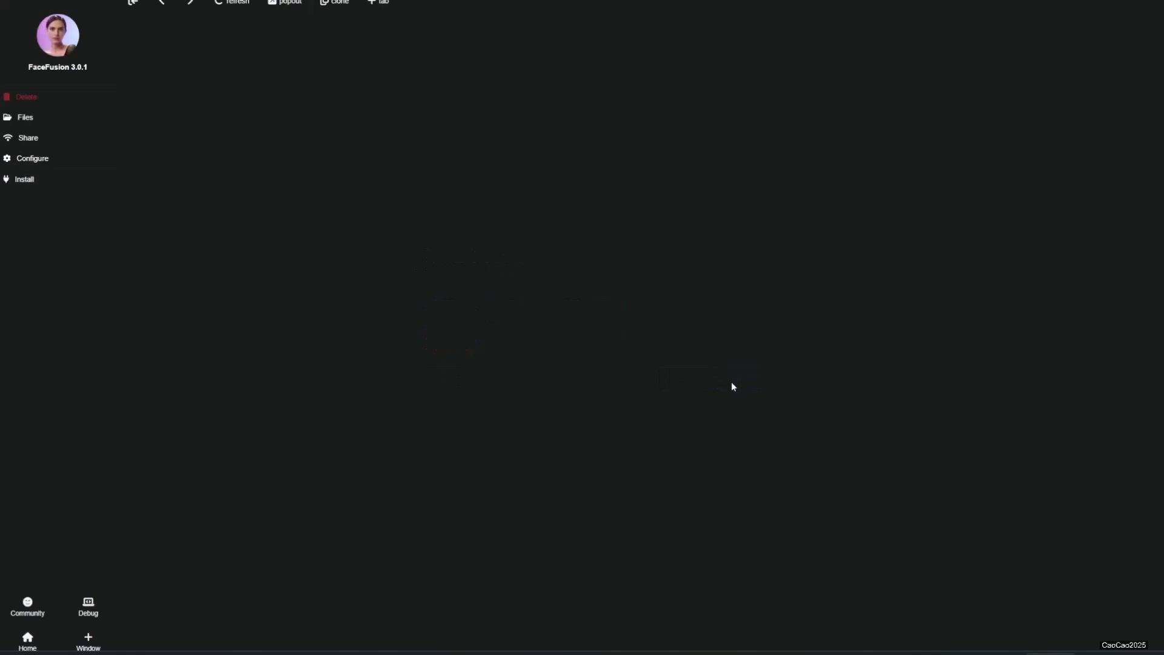
{"action": "mouse_move", "coordinate": [249, 215]}
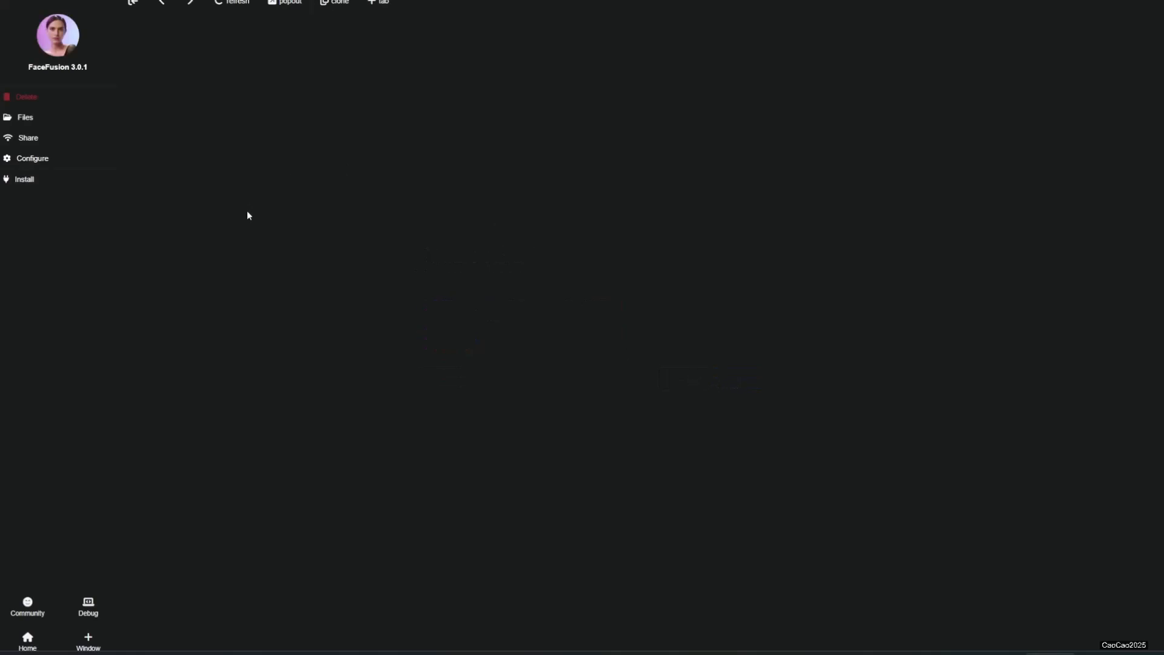
{"action": "left_click", "coordinate": [24, 179]}
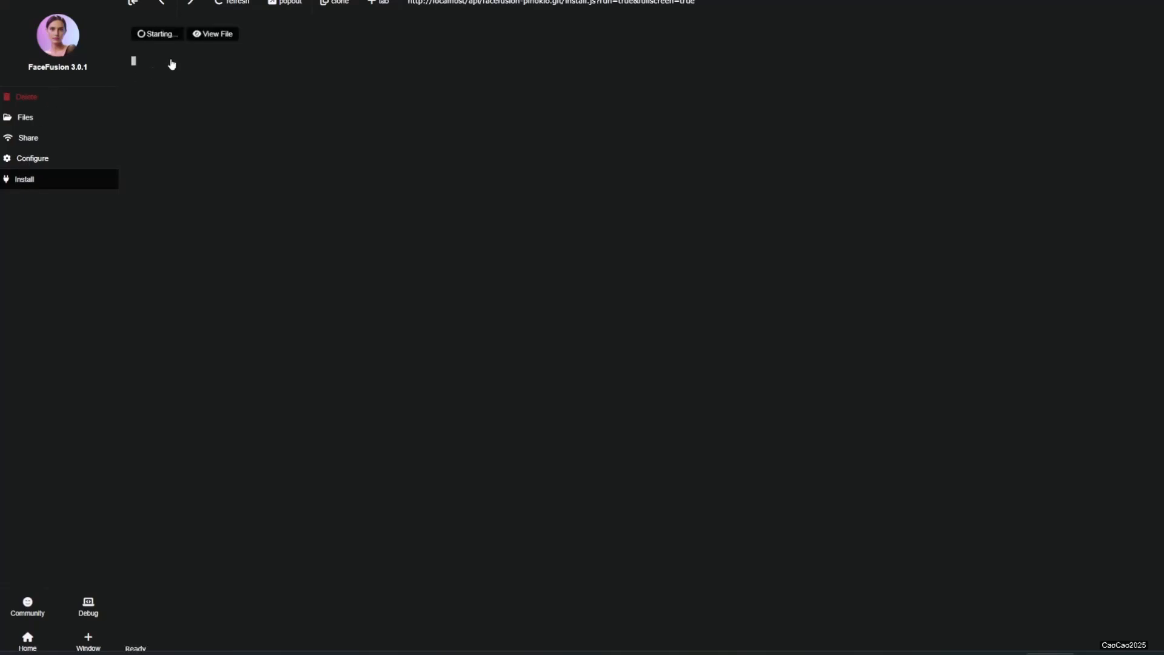
{"action": "mouse_move", "coordinate": [132, 95]}
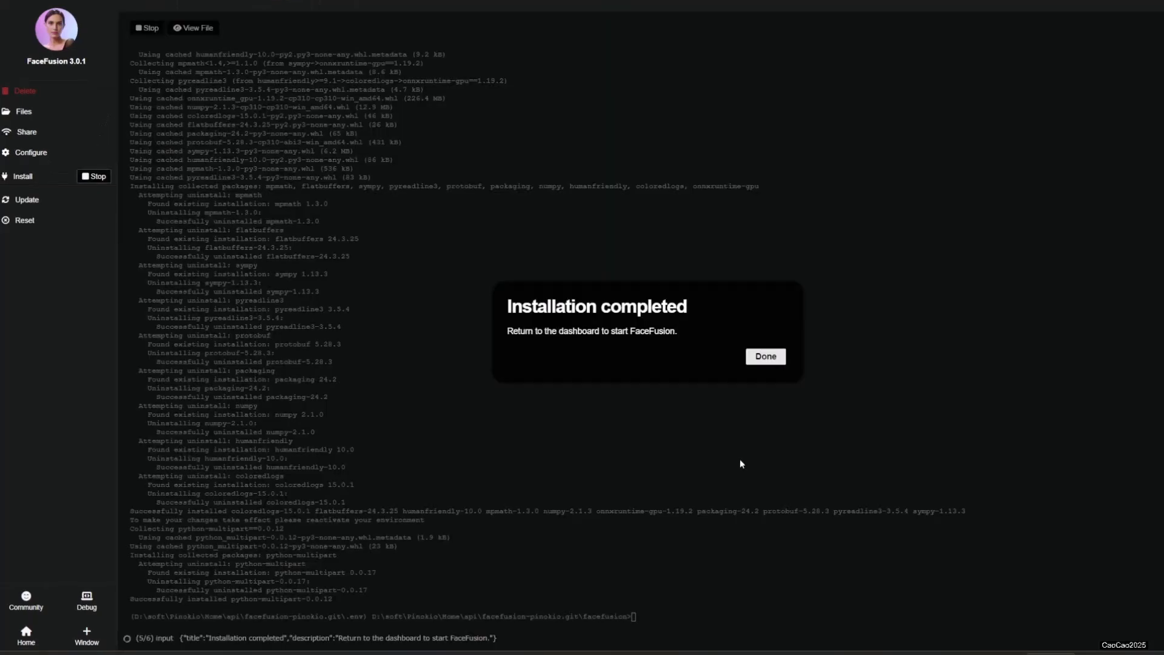
{"action": "left_click", "coordinate": [765, 356]}
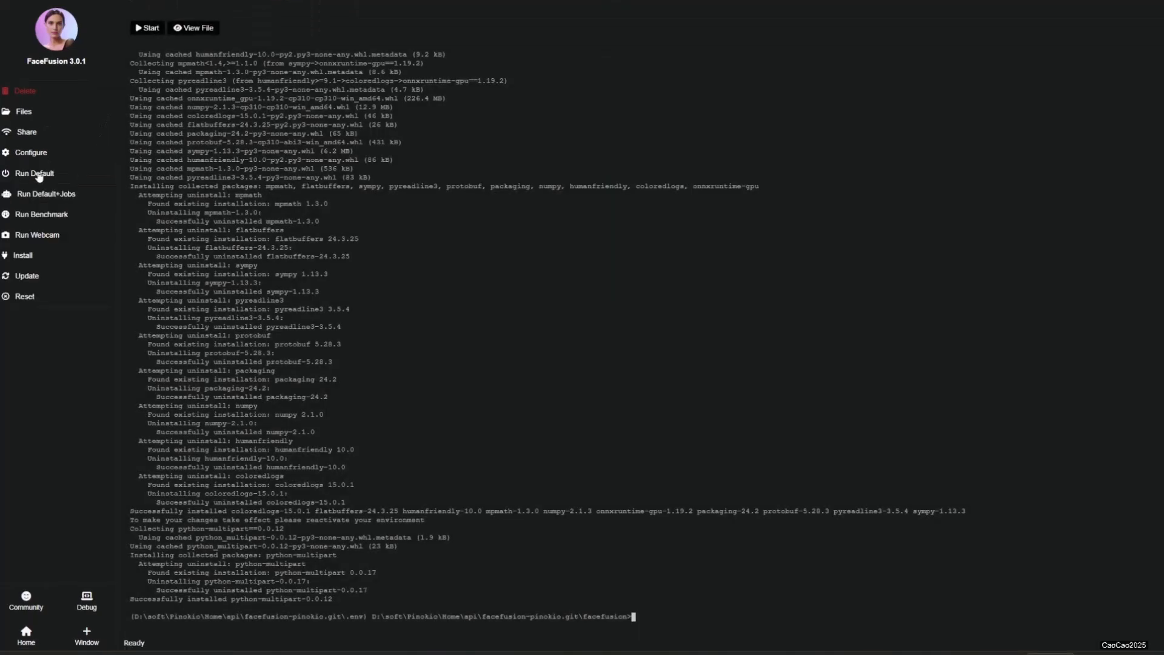
Step: Launch FaceFusion via Run Default so the web UI opens at 127.0.0.1:7860
{"action": "left_click", "coordinate": [33, 173]}
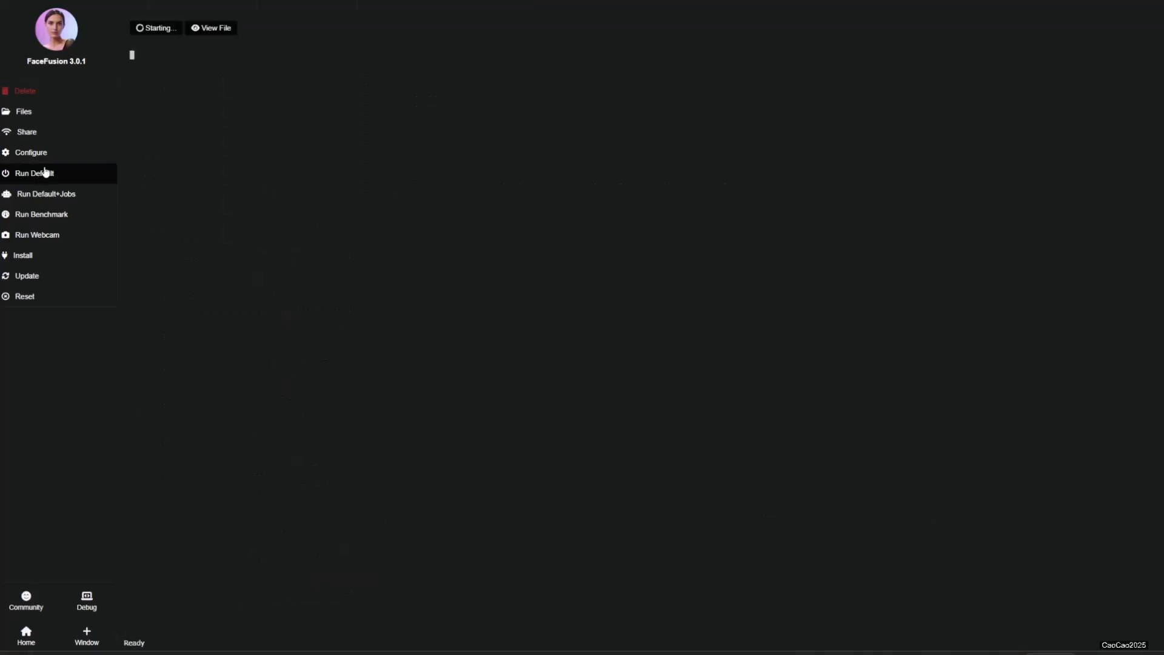
{"action": "left_click", "coordinate": [34, 173]}
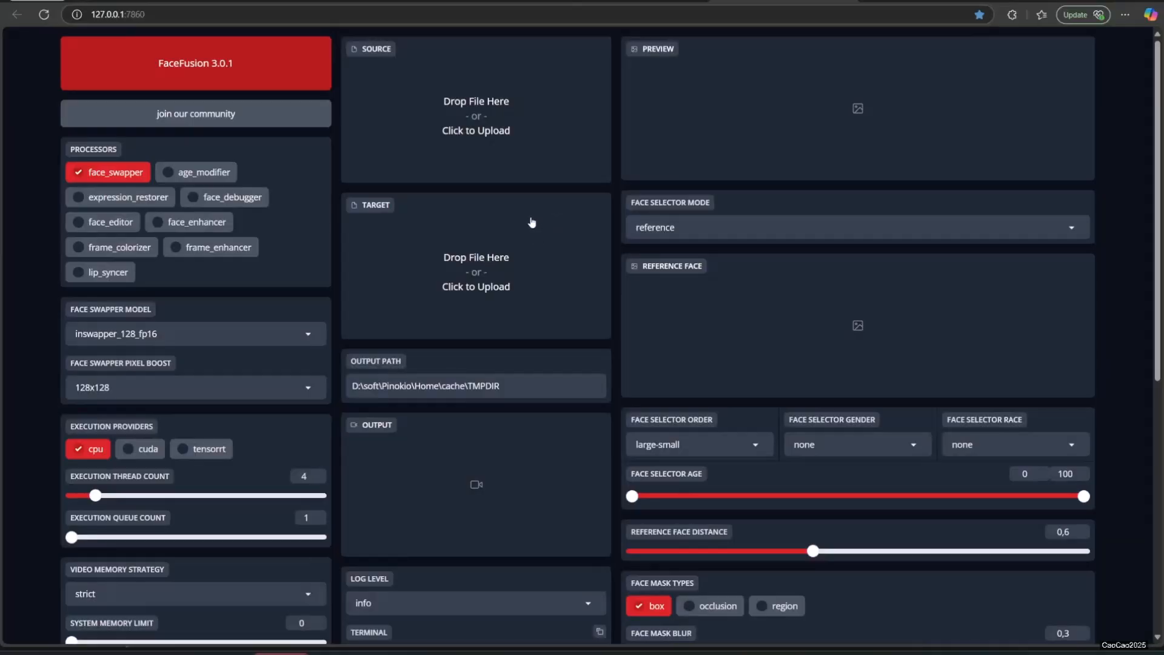
{"action": "mouse_move", "coordinate": [527, 284]}
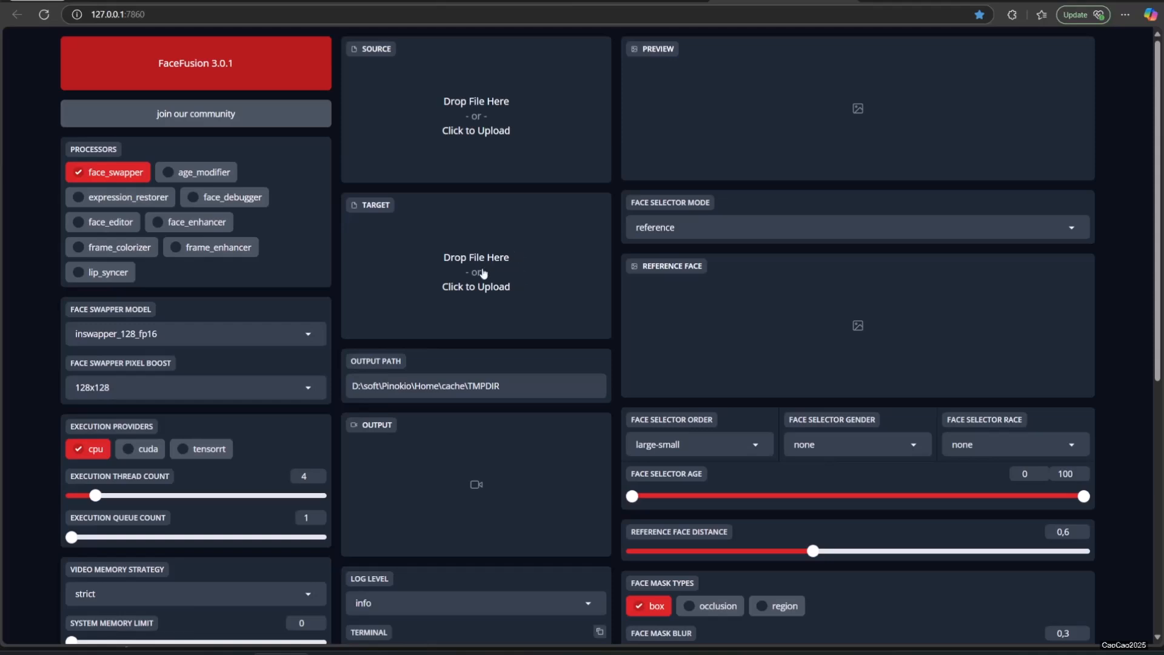
Step: Switch execution providers from cpu to cuda and tensorrt, then browse the face swapper models
{"action": "left_click", "coordinate": [139, 449]}
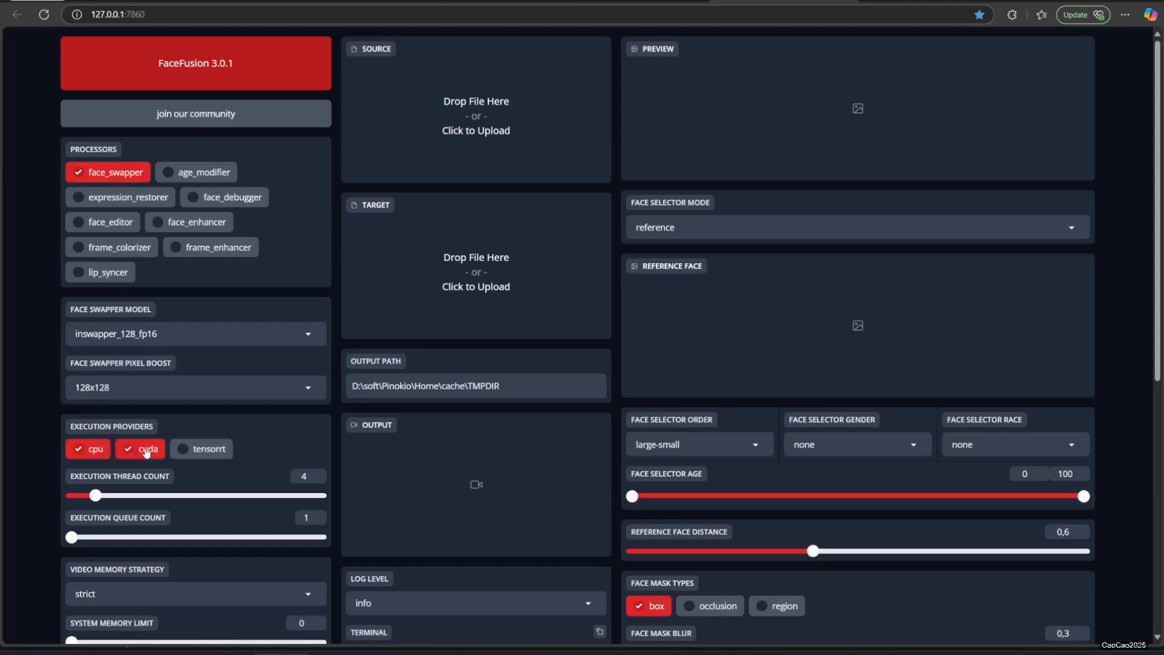
{"action": "left_click", "coordinate": [88, 449]}
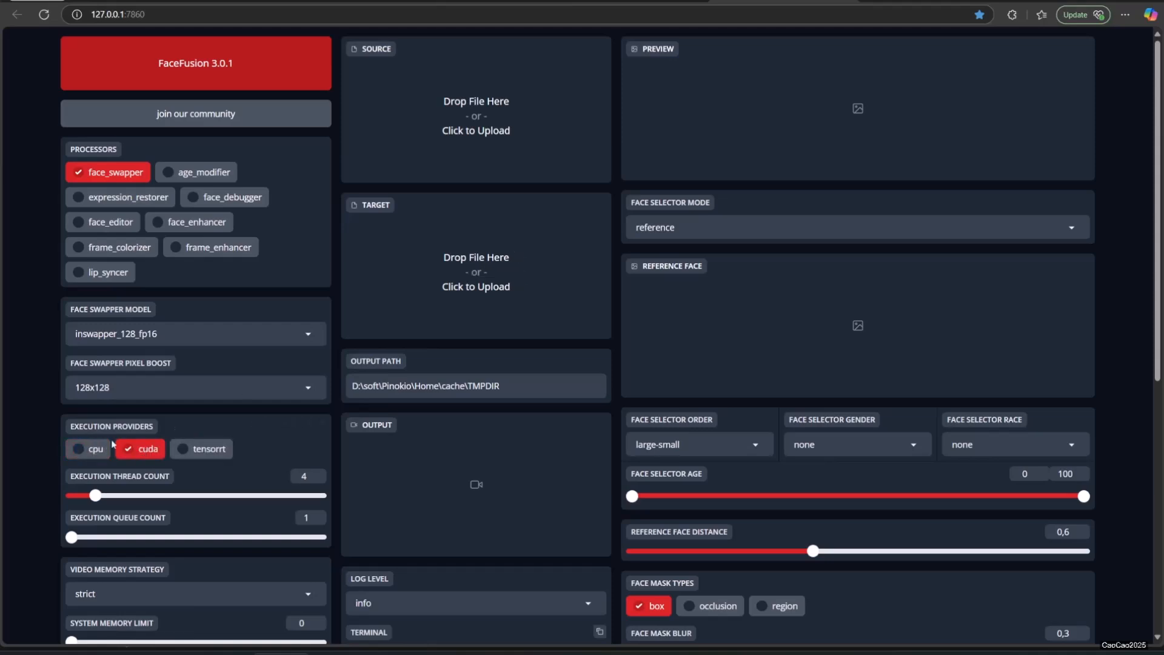
{"action": "left_click", "coordinate": [209, 448]}
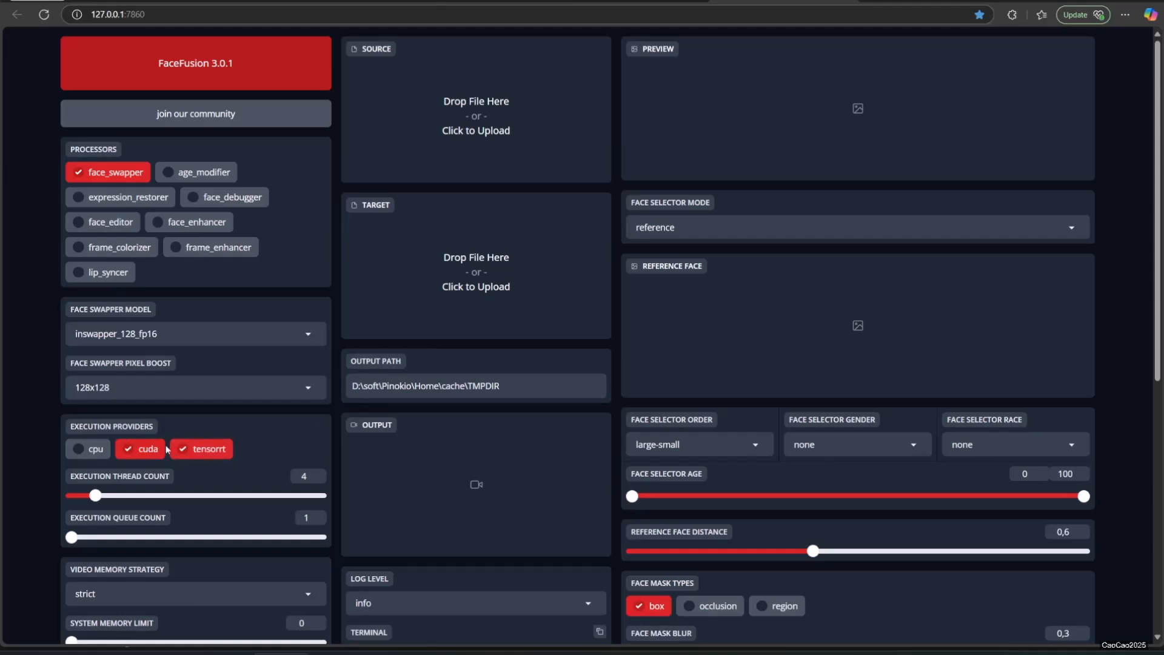
{"action": "mouse_move", "coordinate": [135, 483]}
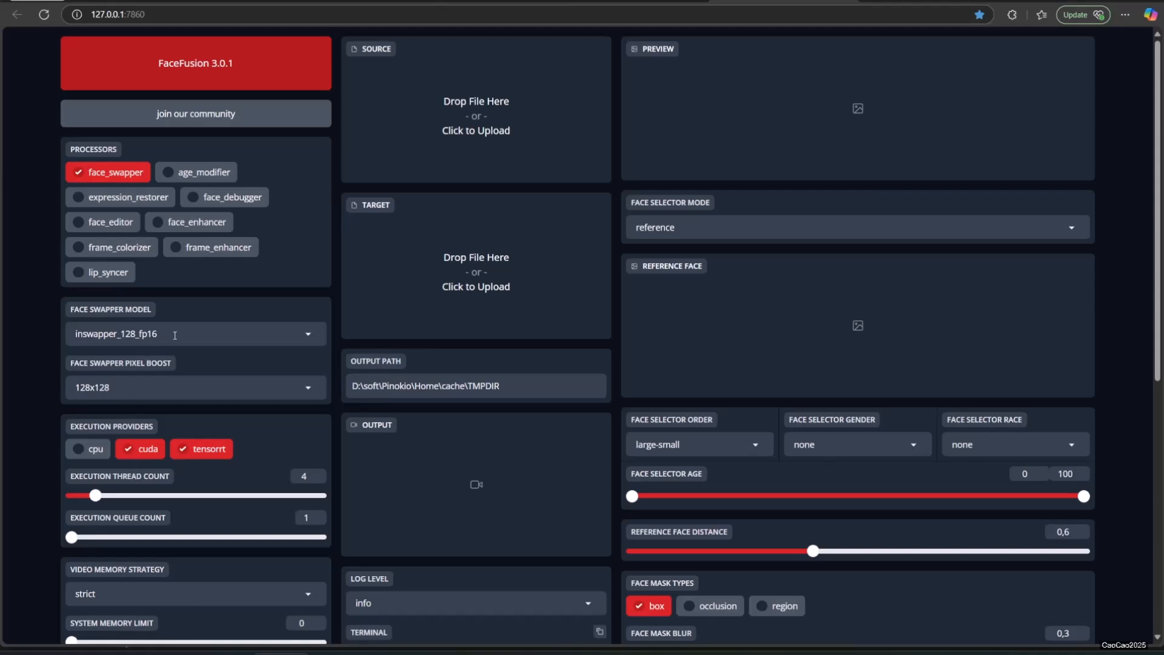
{"action": "left_click", "coordinate": [195, 334]}
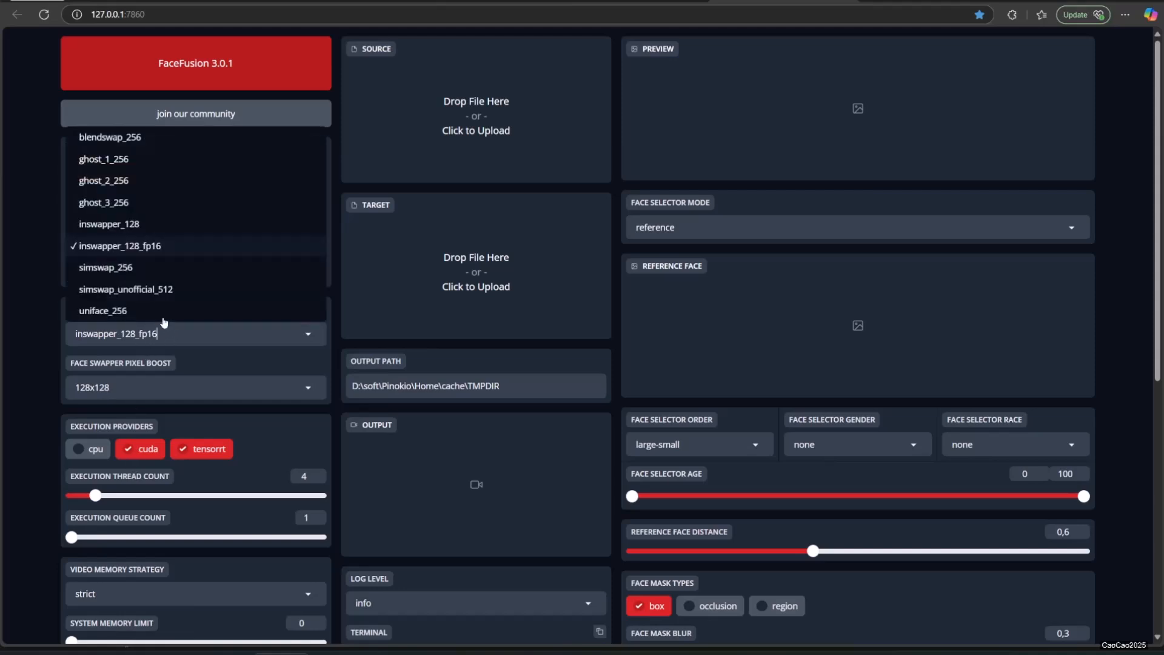
{"action": "mouse_move", "coordinate": [36, 381]}
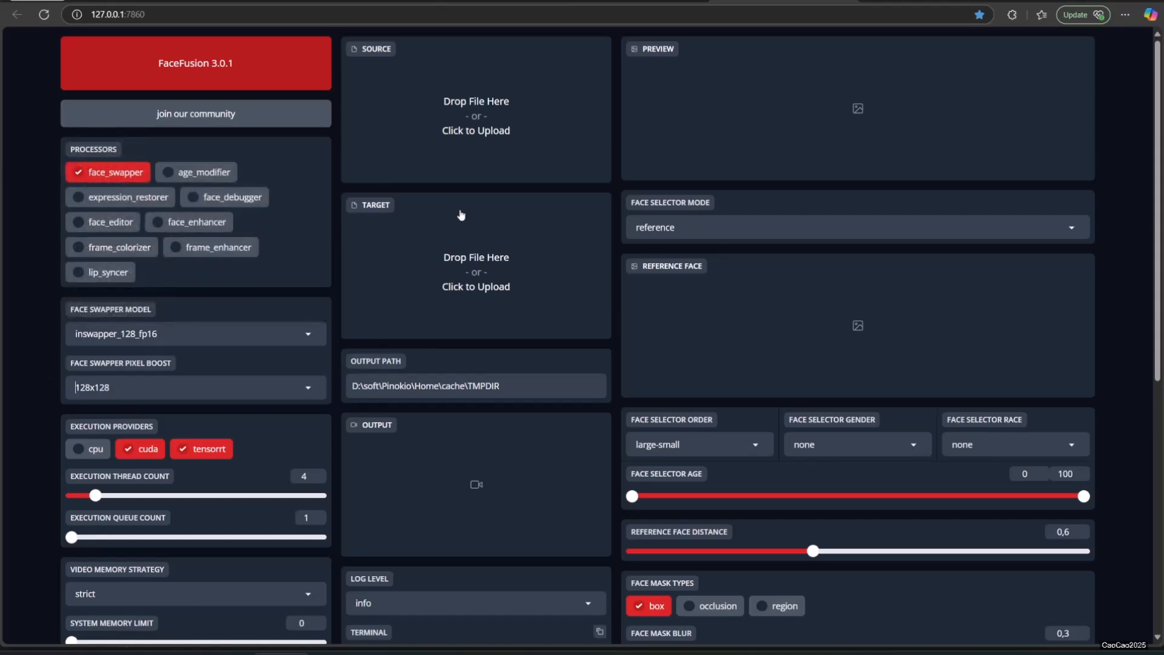
Step: Load 147 pinkpt_sharp_00001-audio.mp4 as the target video
{"action": "left_click", "coordinate": [476, 271]}
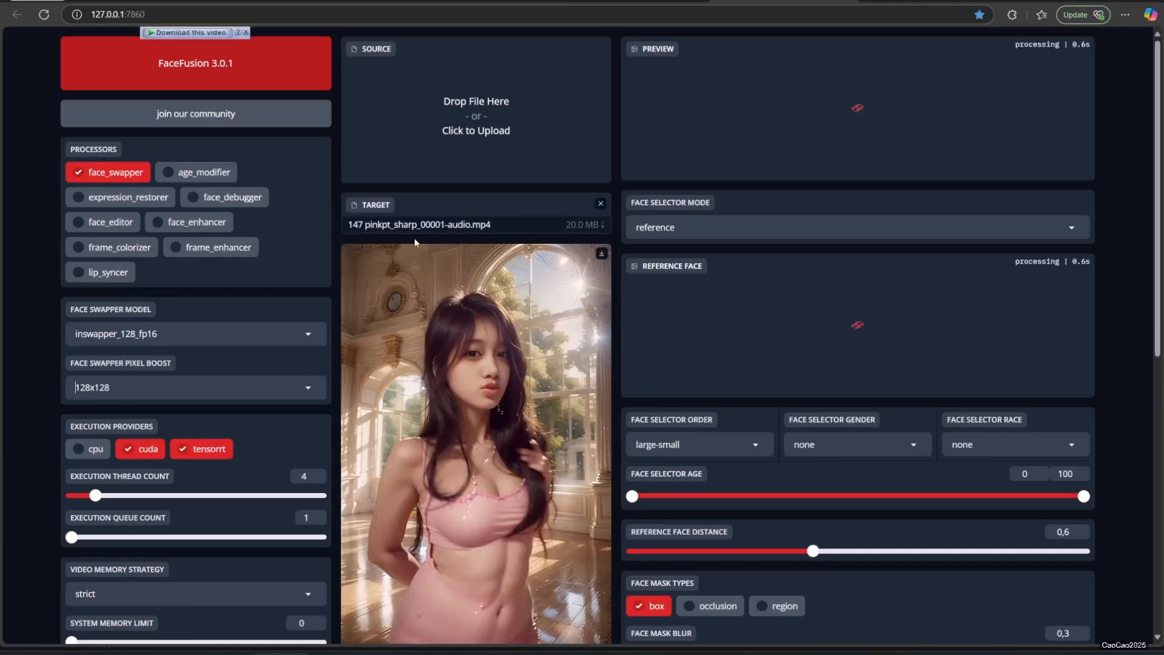
{"action": "scroll", "scroll_direction": "down", "scroll_amount": 3}
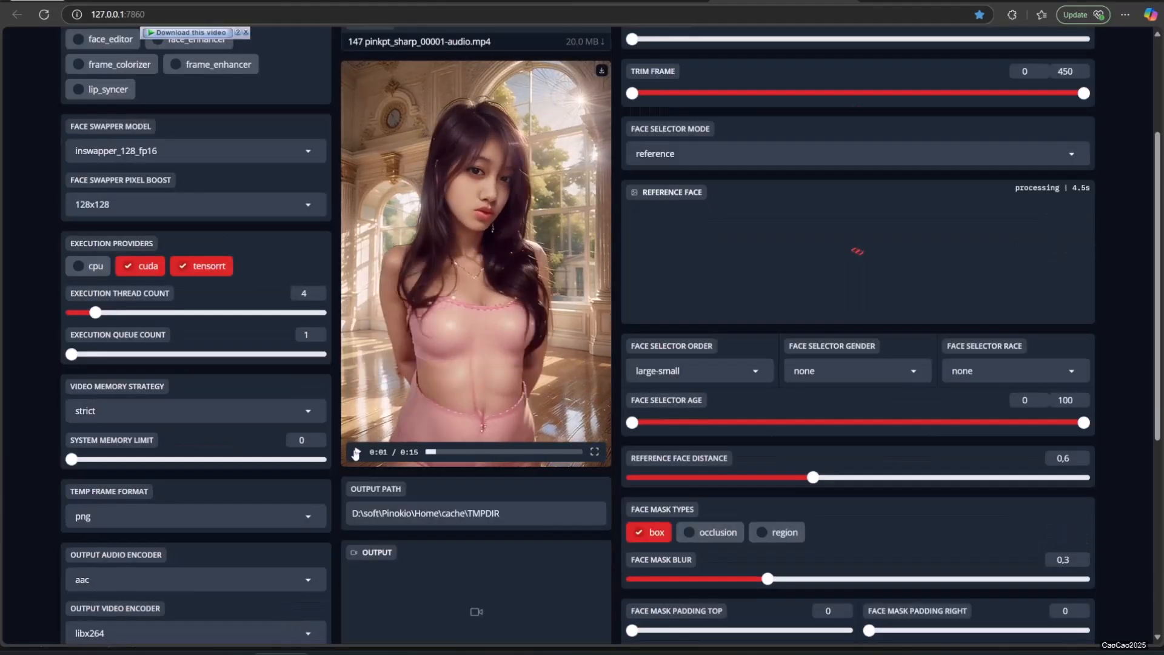
{"action": "scroll", "scroll_direction": "up", "scroll_amount": 3}
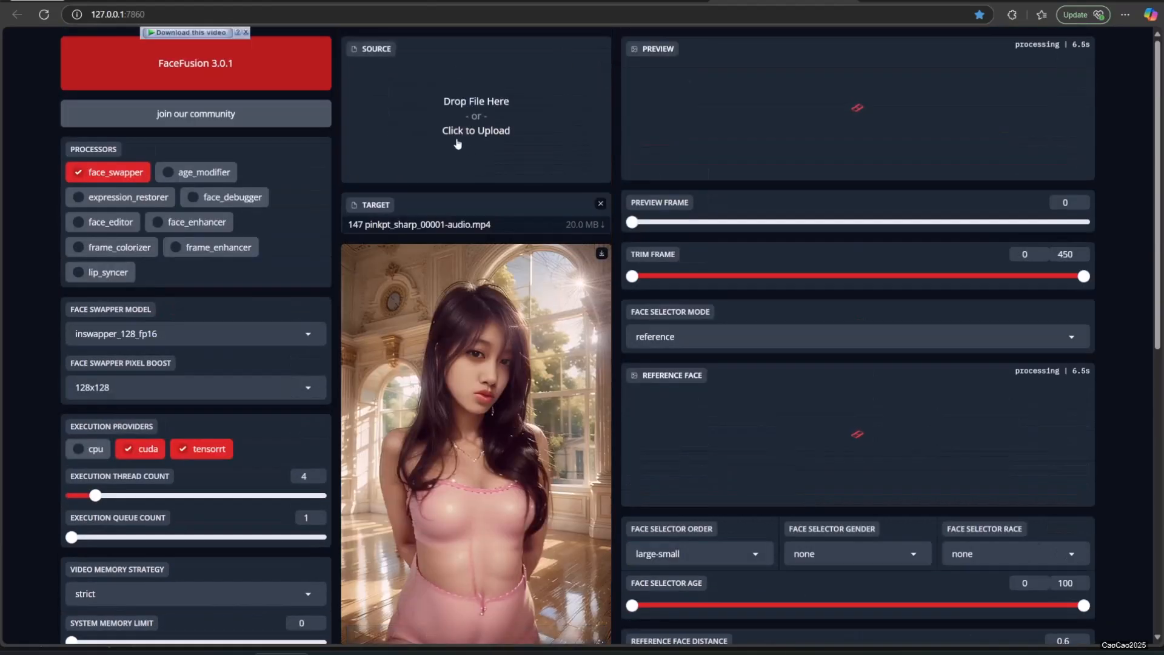
{"action": "left_click", "coordinate": [476, 112]}
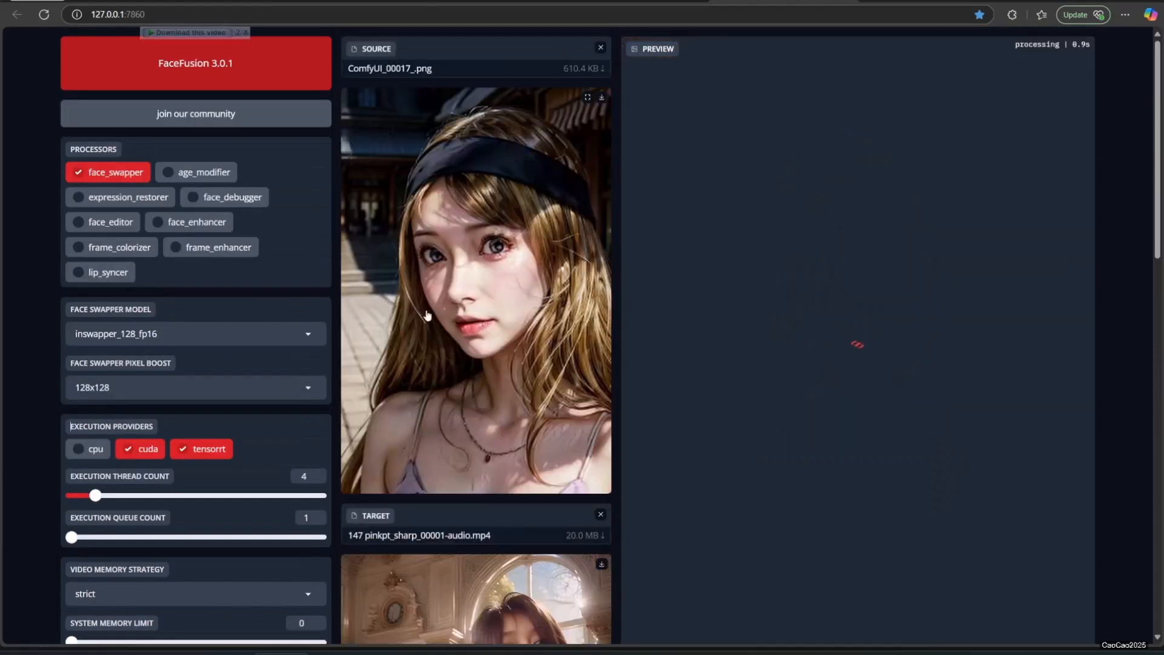
Step: Scroll through the Preview panel to inspect the swapped face on the dancer
{"action": "scroll", "scroll_direction": "down", "scroll_amount": 3}
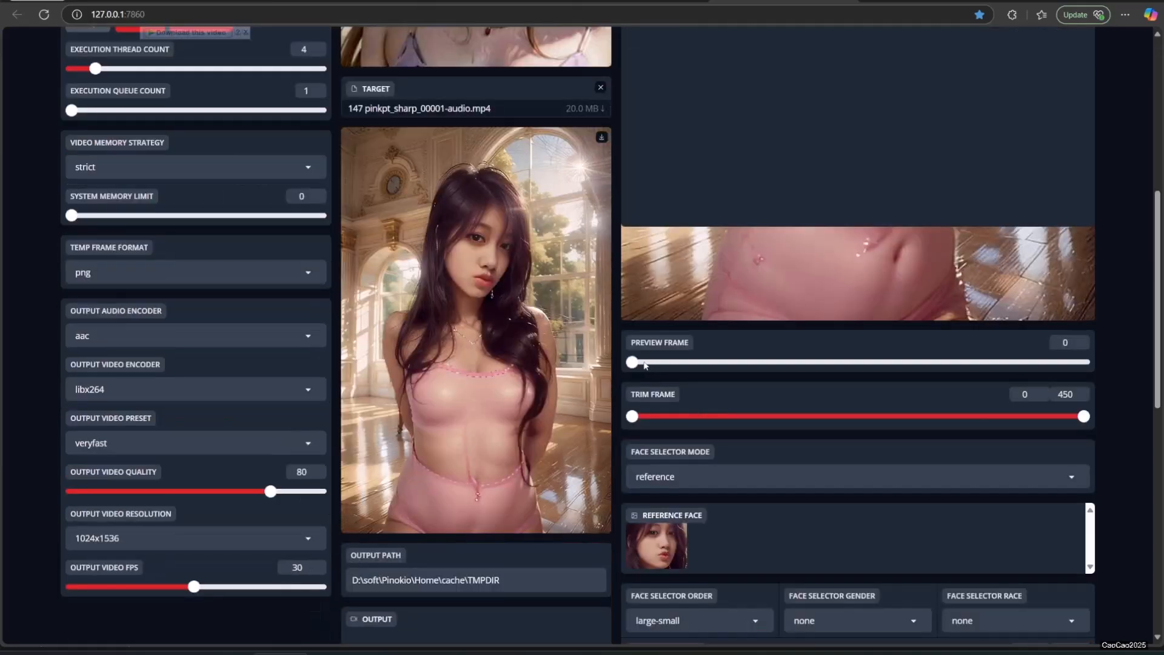
{"action": "scroll", "scroll_direction": "up", "scroll_amount": 3}
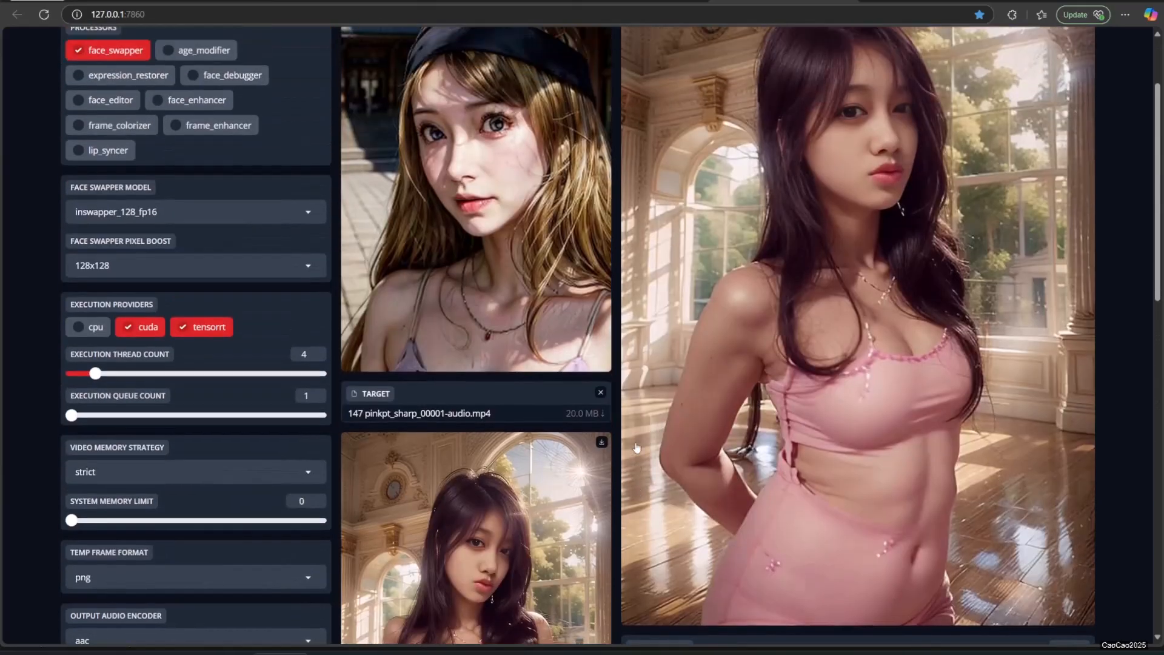
{"action": "scroll", "scroll_direction": "up", "scroll_amount": 3}
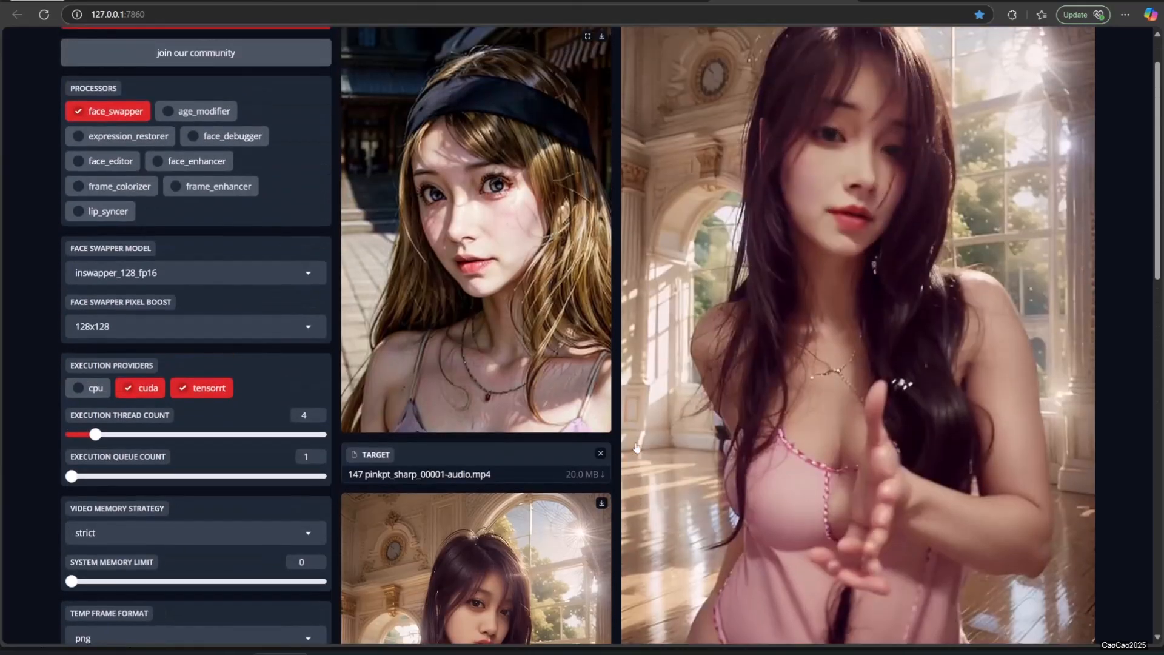
{"action": "scroll", "scroll_direction": "down", "scroll_amount": 3}
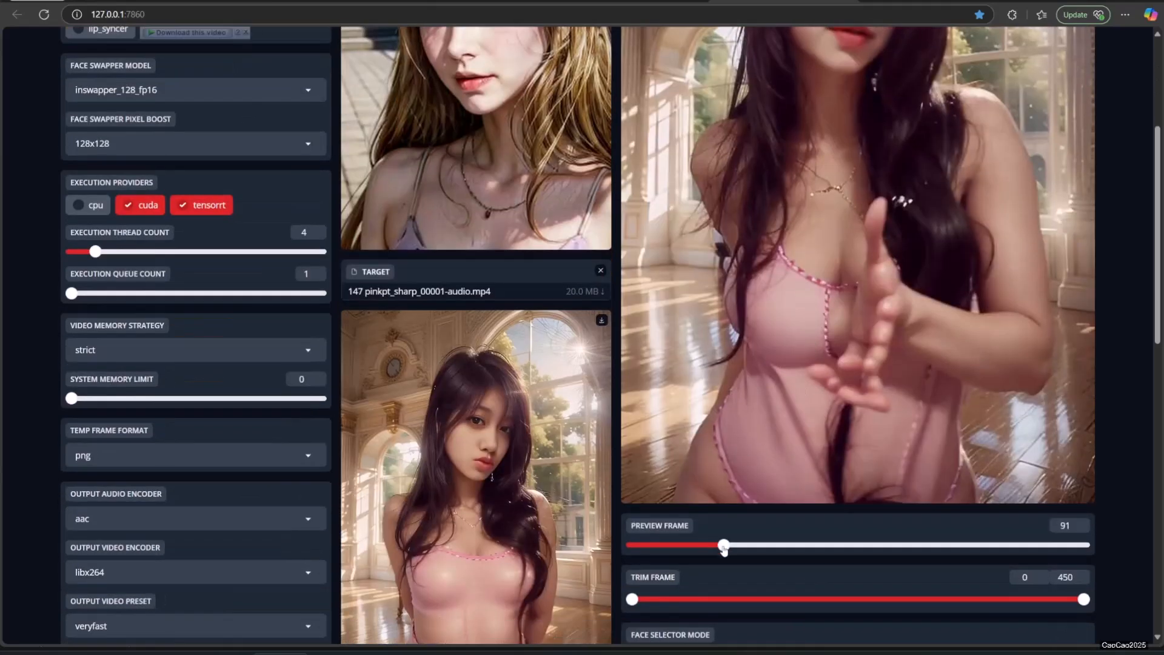
{"action": "scroll", "scroll_direction": "up", "scroll_amount": 3}
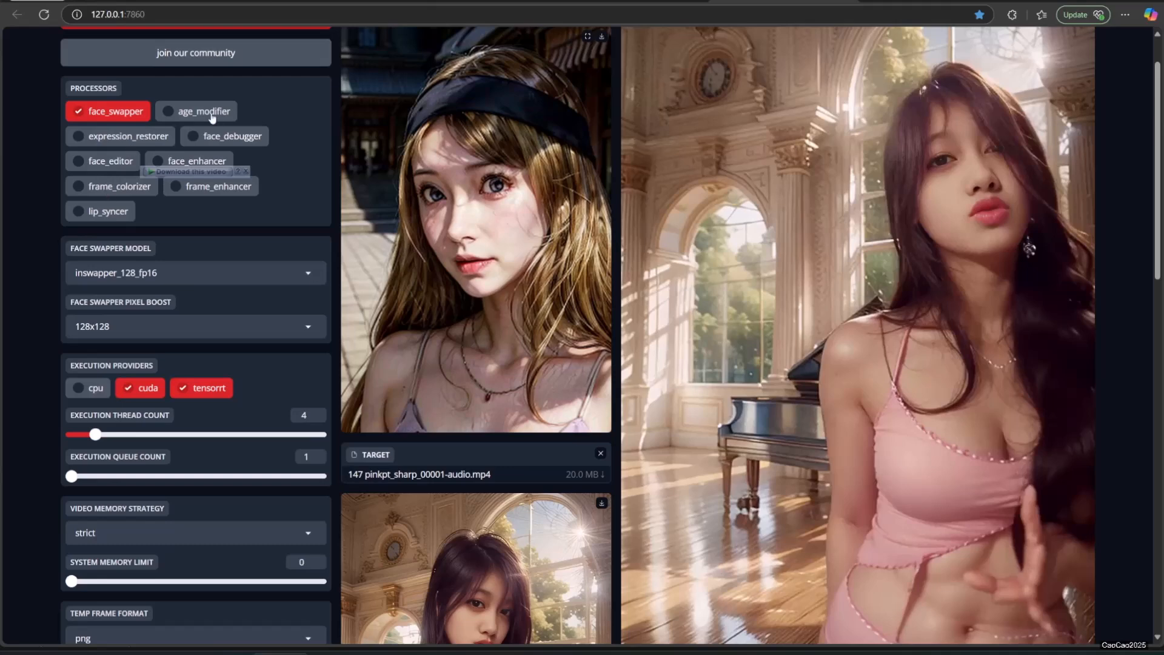
{"action": "mouse_move", "coordinate": [169, 162]}
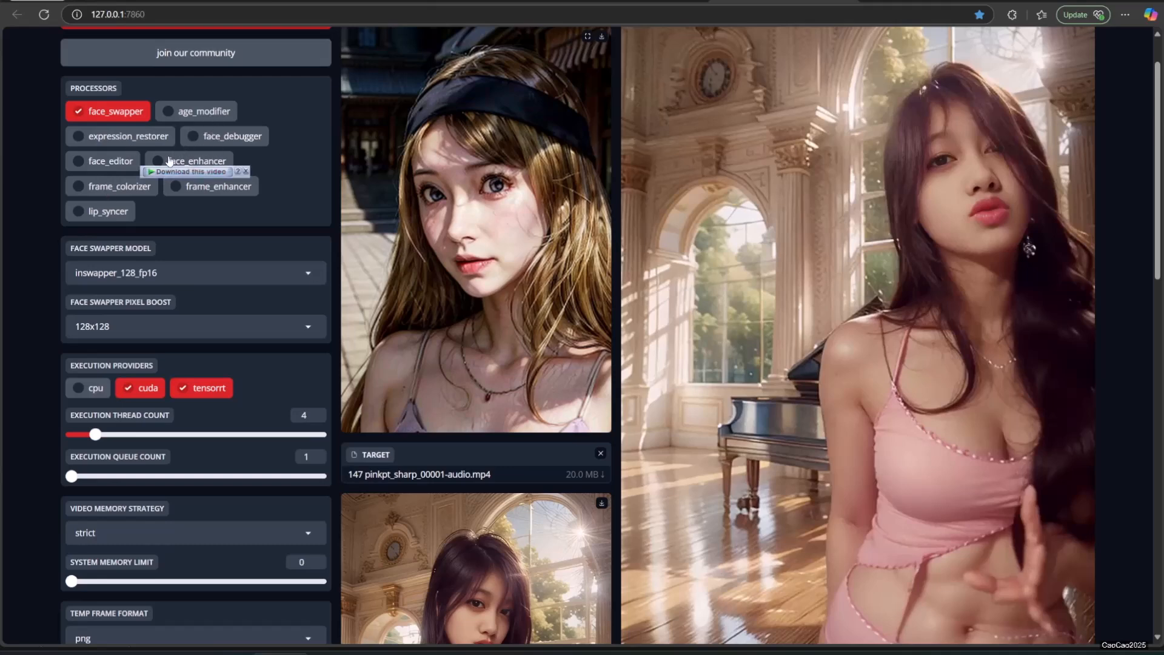
Step: Turn on face_enhancer with gfpgan_1.4 at blend 80 and review the updated preview
{"action": "scroll", "scroll_direction": "down", "scroll_amount": 3}
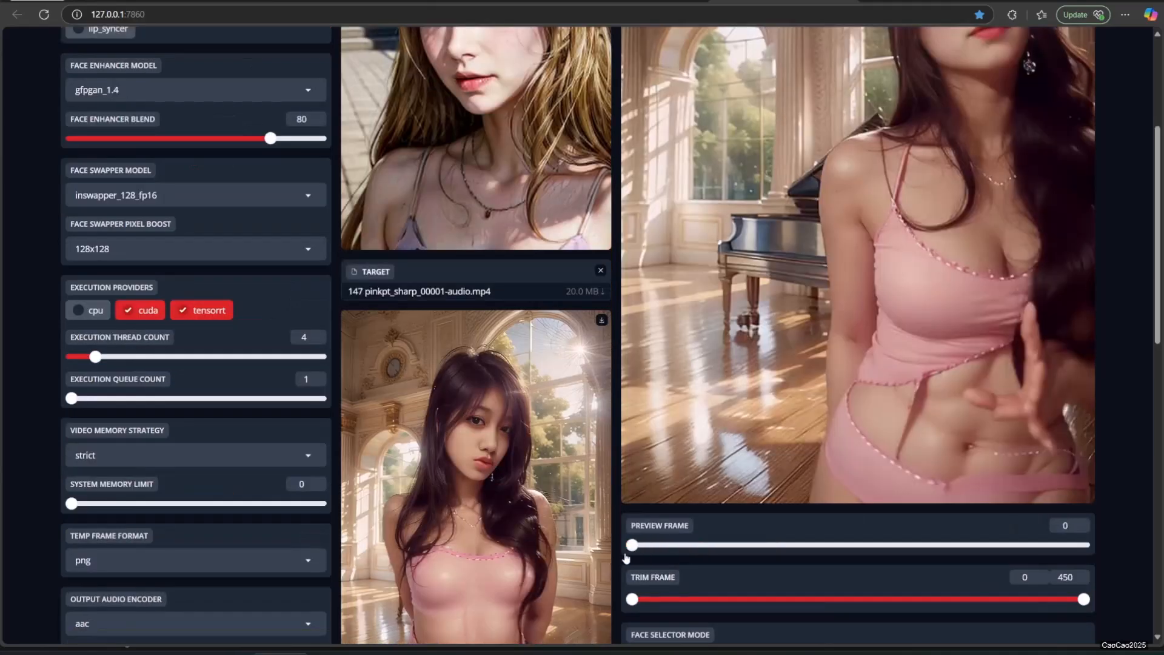
{"action": "scroll", "scroll_direction": "up", "scroll_amount": 3}
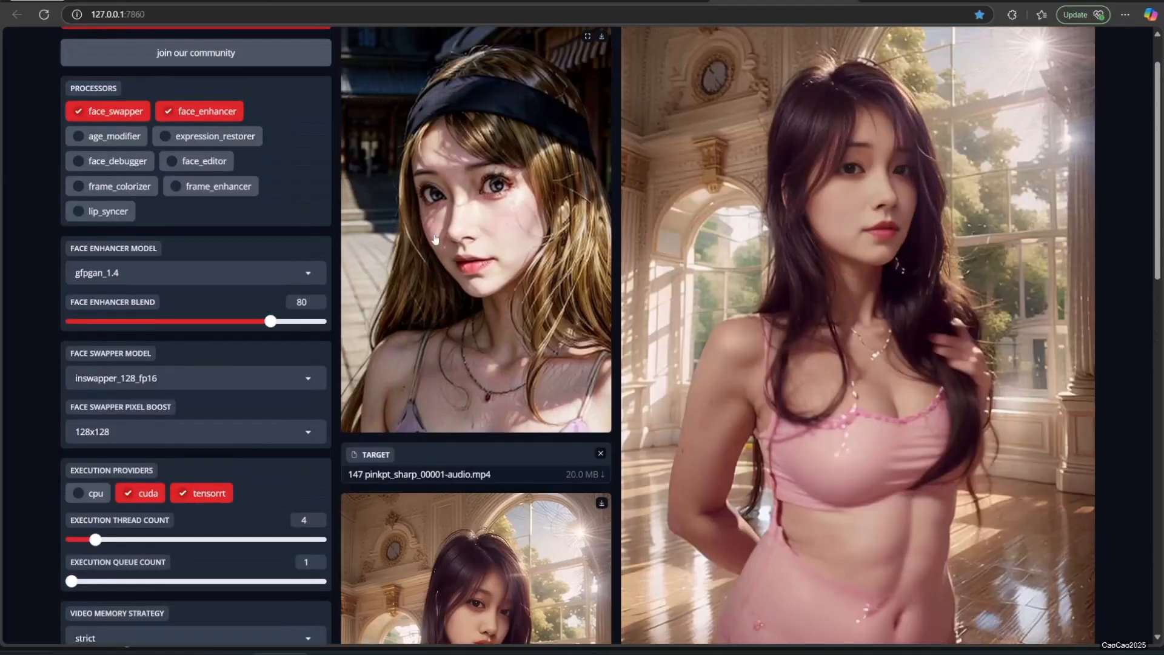
{"action": "mouse_move", "coordinate": [537, 234]}
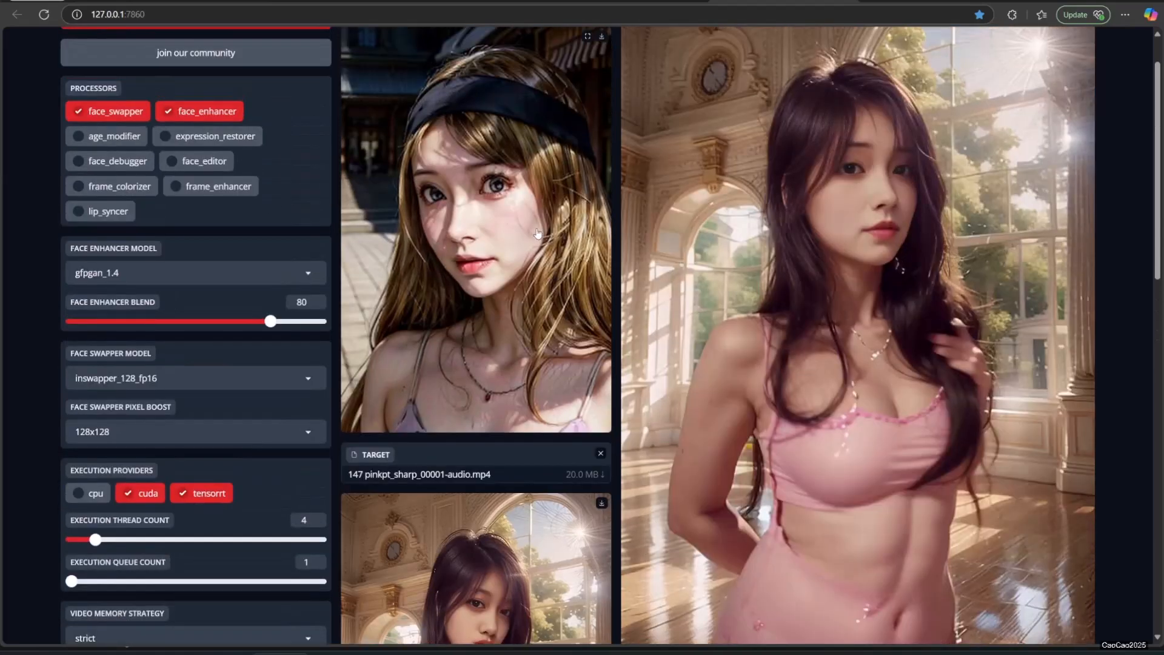
{"action": "mouse_move", "coordinate": [214, 195]}
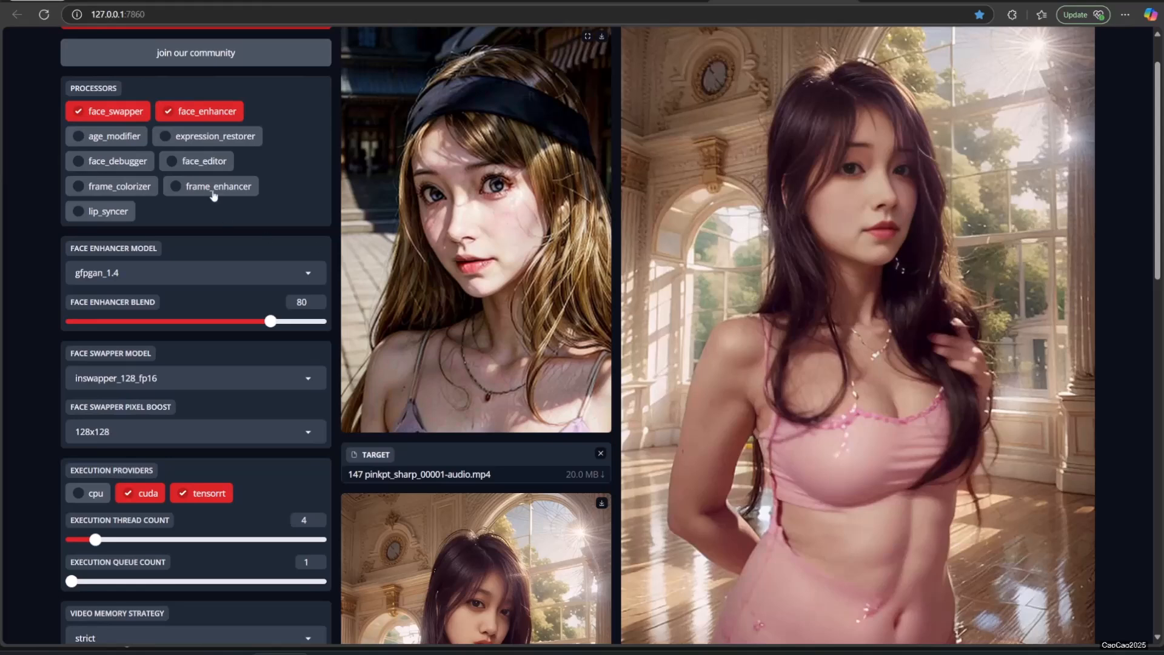
{"action": "scroll", "scroll_direction": "up", "scroll_amount": 3}
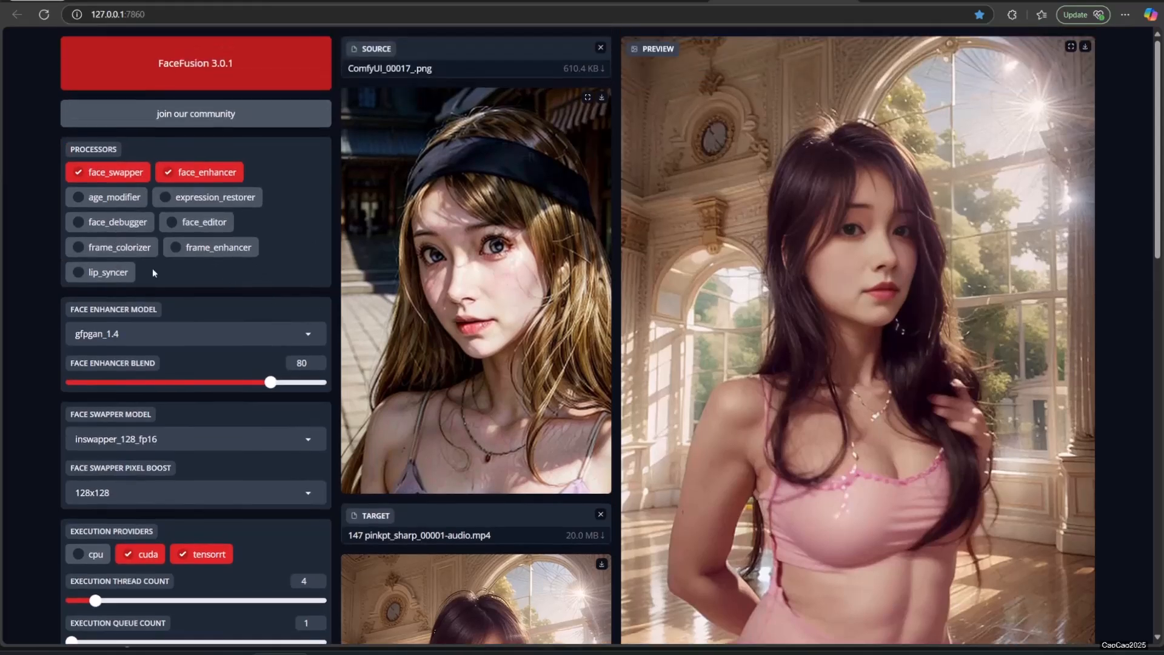
{"action": "scroll", "scroll_direction": "down", "scroll_amount": 3}
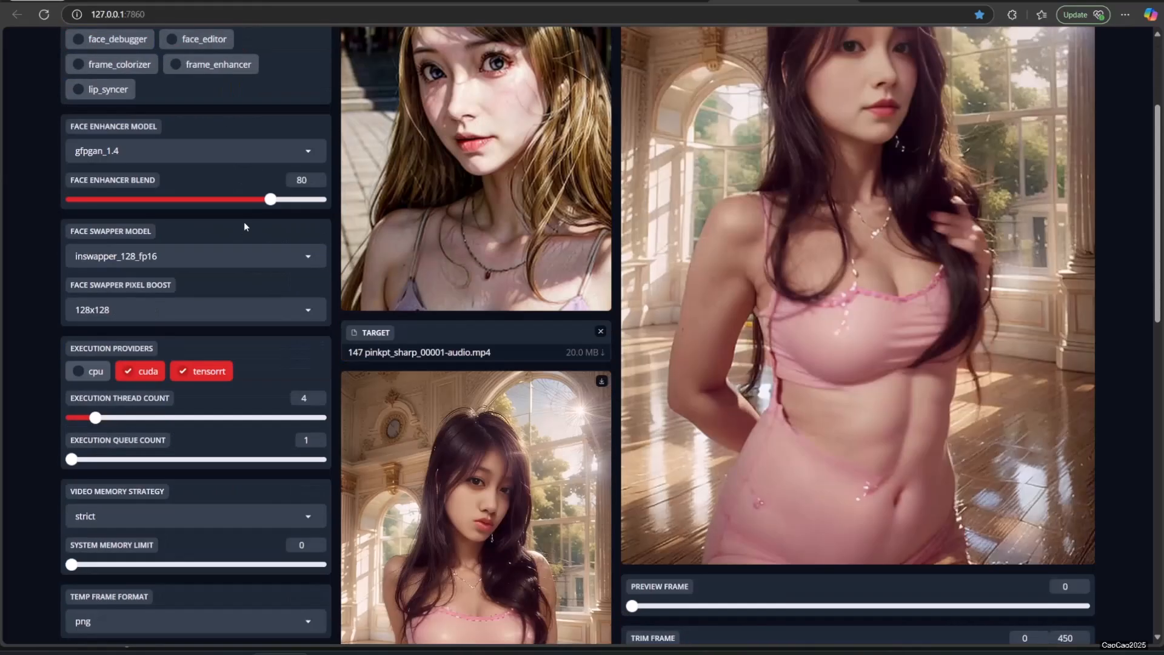
Step: Scroll past the output settings and Output Path, then start the render
{"action": "scroll", "scroll_direction": "down", "scroll_amount": 3}
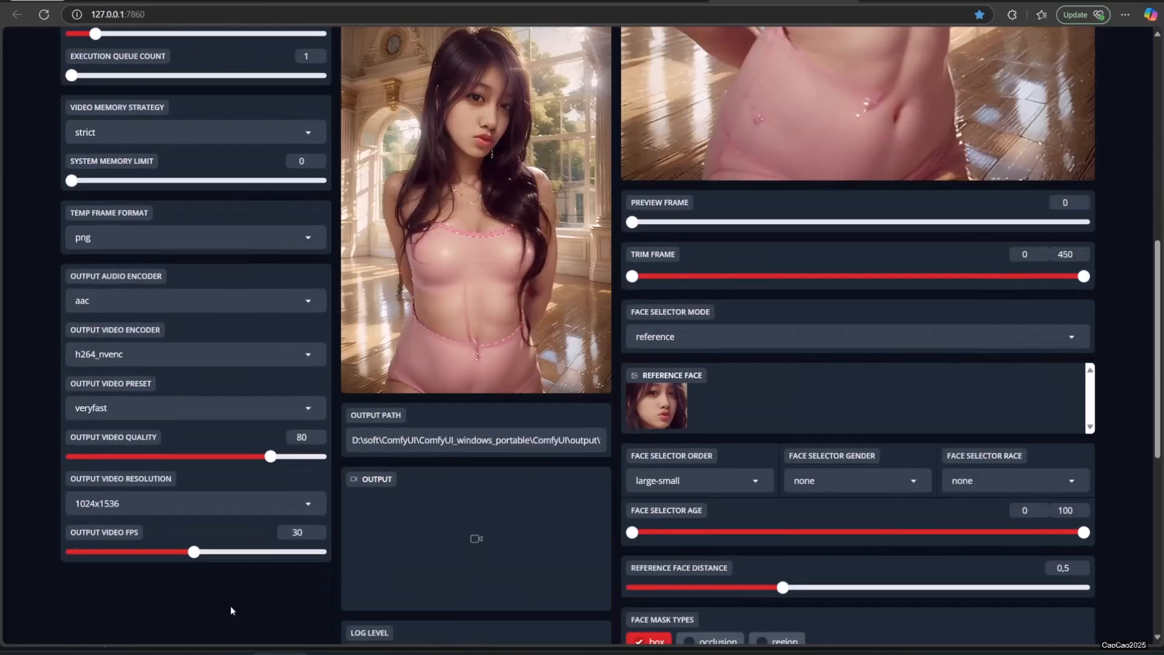
{"action": "mouse_move", "coordinate": [920, 422]}
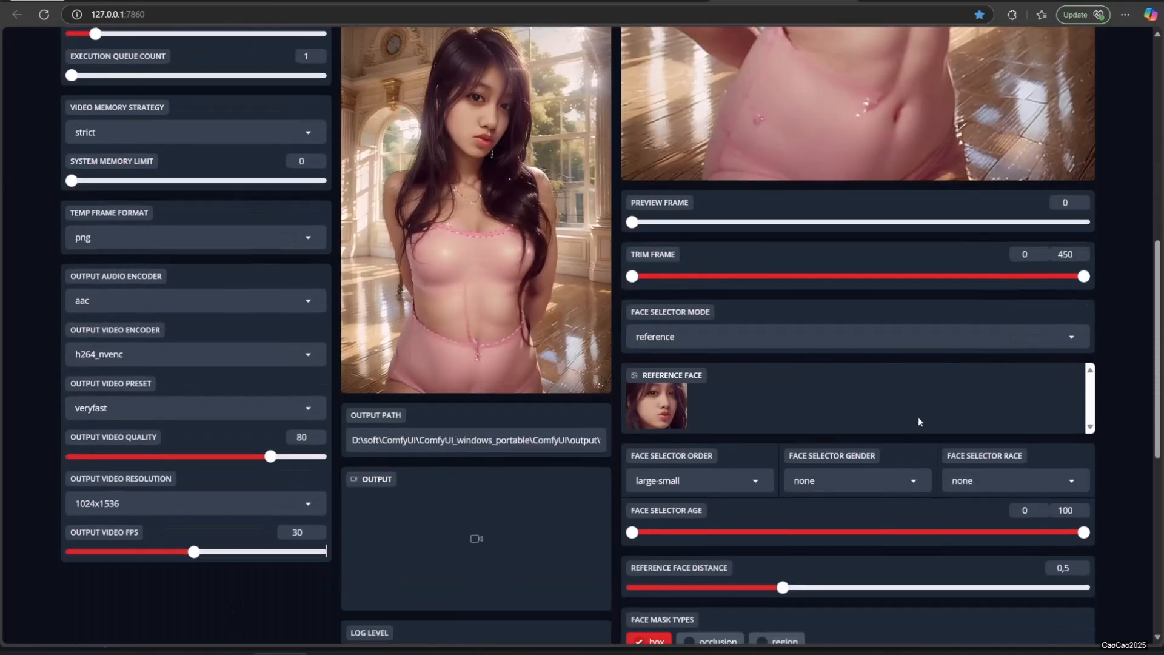
{"action": "scroll", "scroll_direction": "down", "scroll_amount": 3}
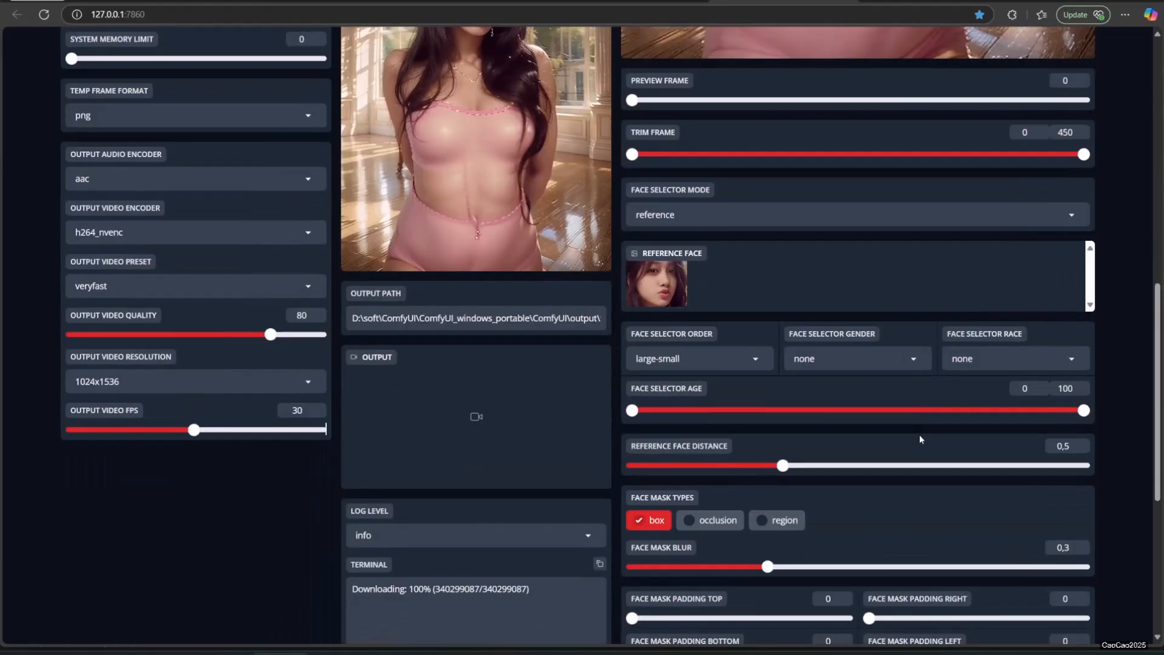
{"action": "scroll", "scroll_direction": "down", "scroll_amount": 3}
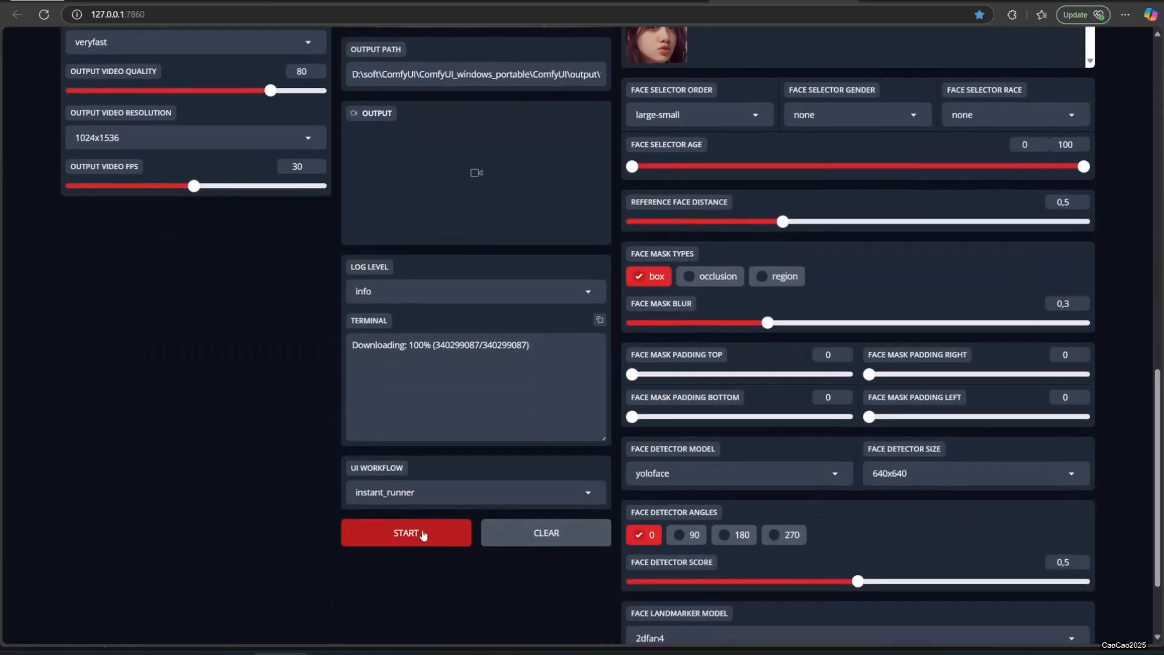
{"action": "left_click", "coordinate": [406, 533]}
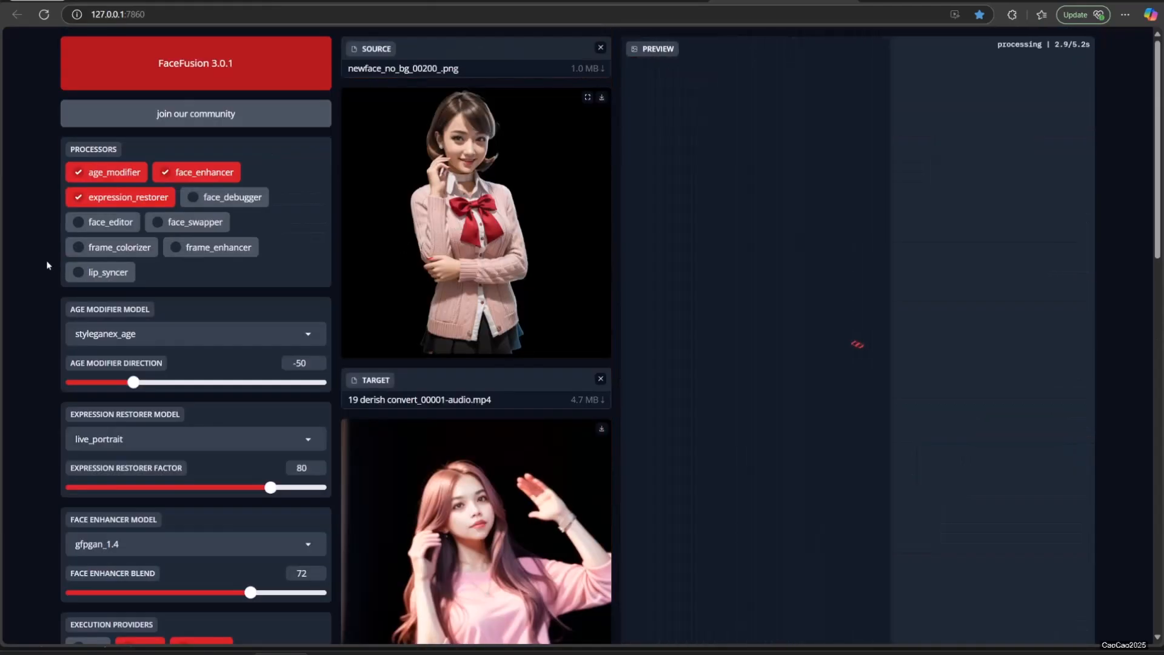
Step: Scroll to the Output panel and play the rendered 512x768 face-swapped video
{"action": "scroll", "scroll_direction": "down", "scroll_amount": 3}
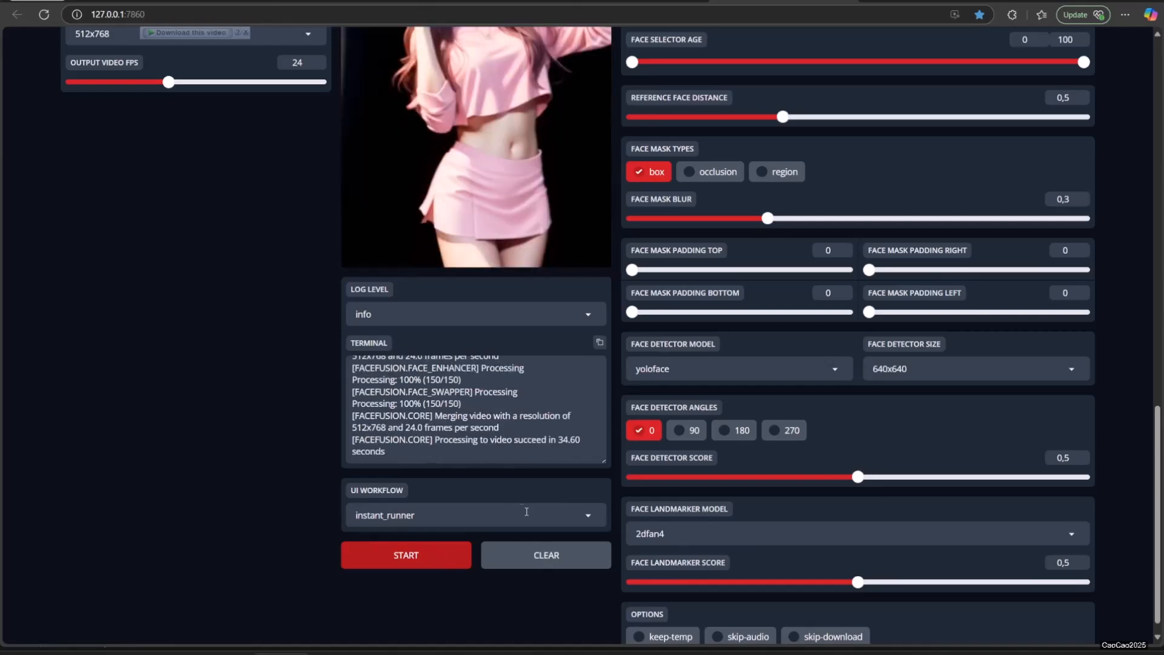
{"action": "scroll", "scroll_direction": "up", "scroll_amount": 3}
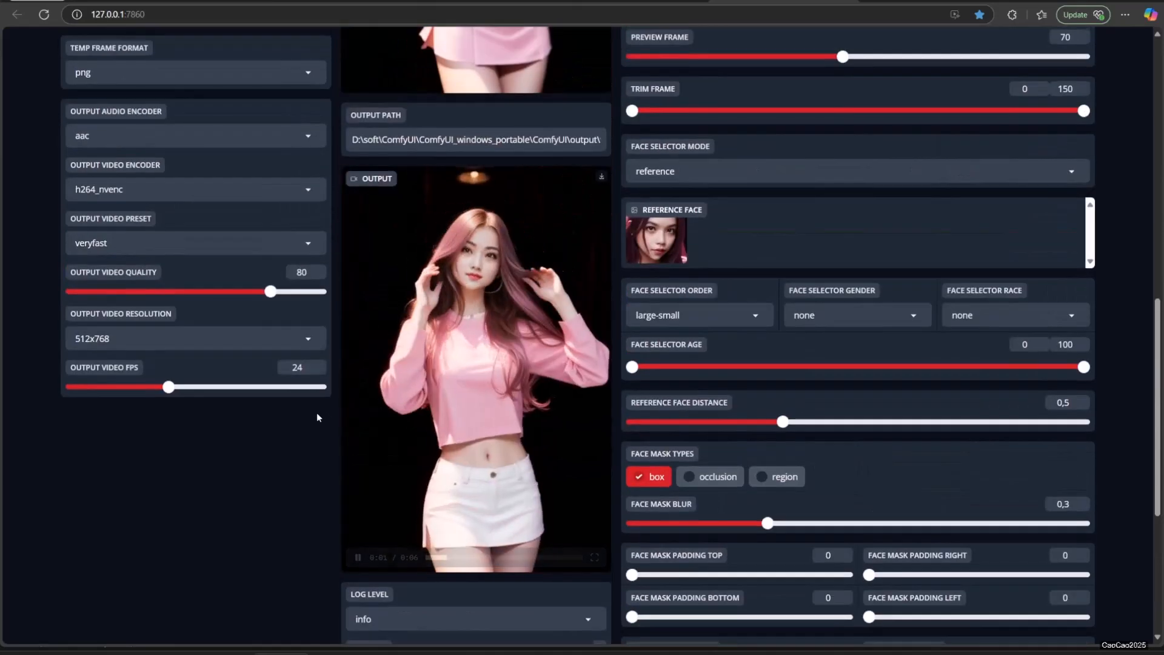
{"action": "scroll", "scroll_direction": "up", "scroll_amount": 3}
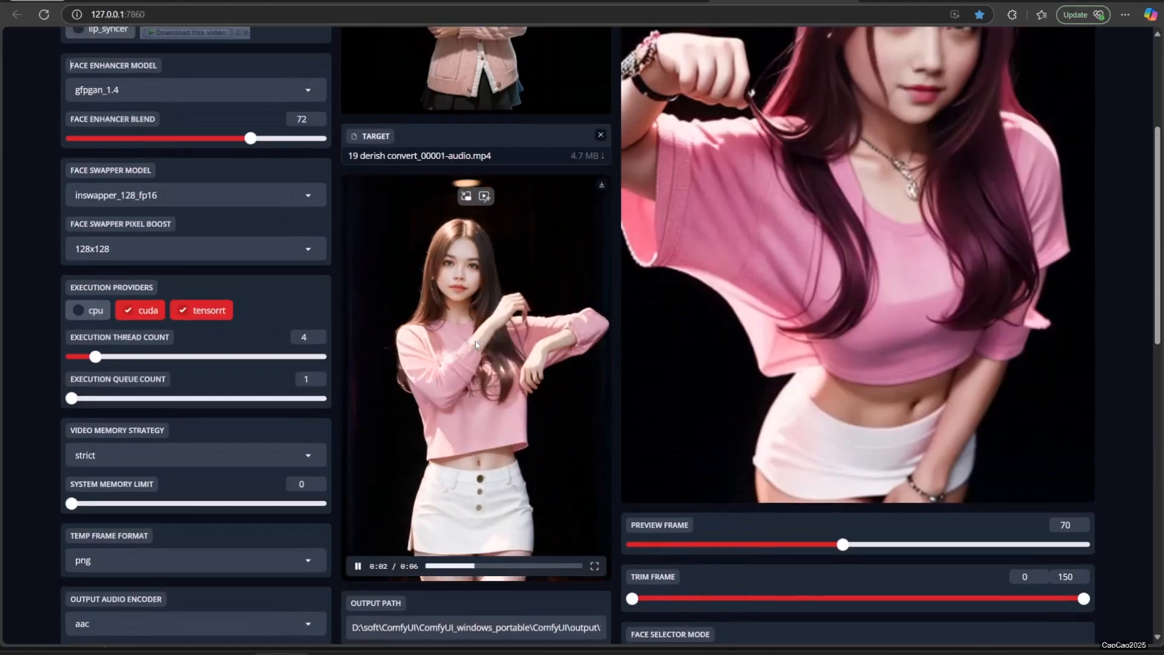
{"action": "scroll", "scroll_direction": "down", "scroll_amount": 3}
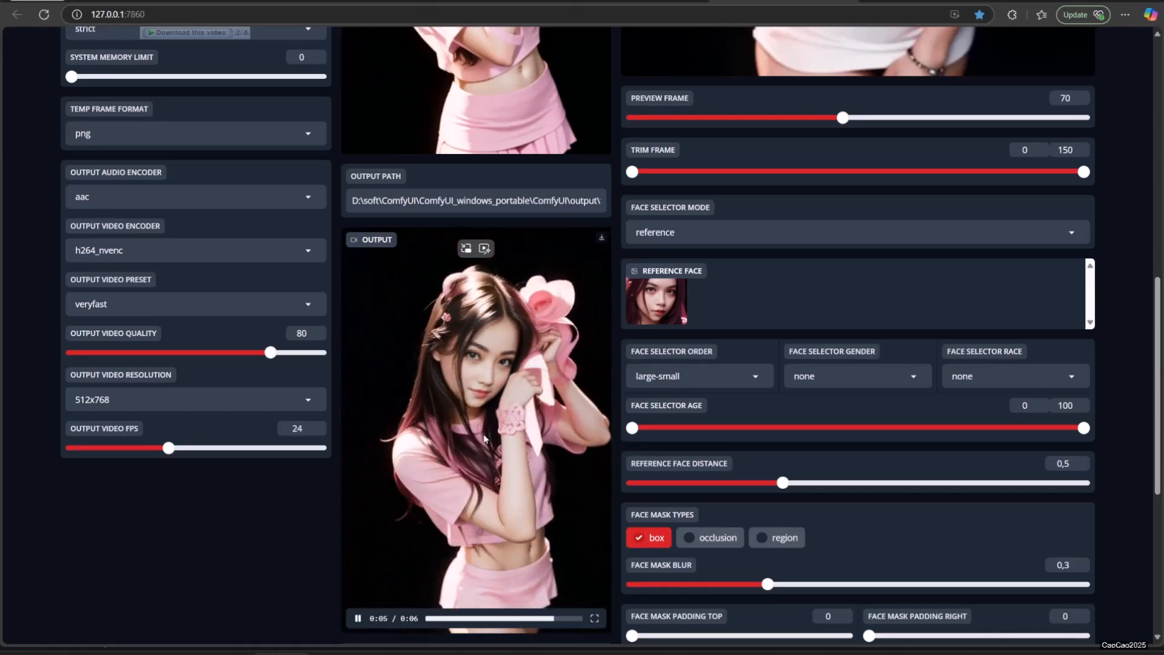
{"action": "scroll", "scroll_direction": "up", "scroll_amount": 3}
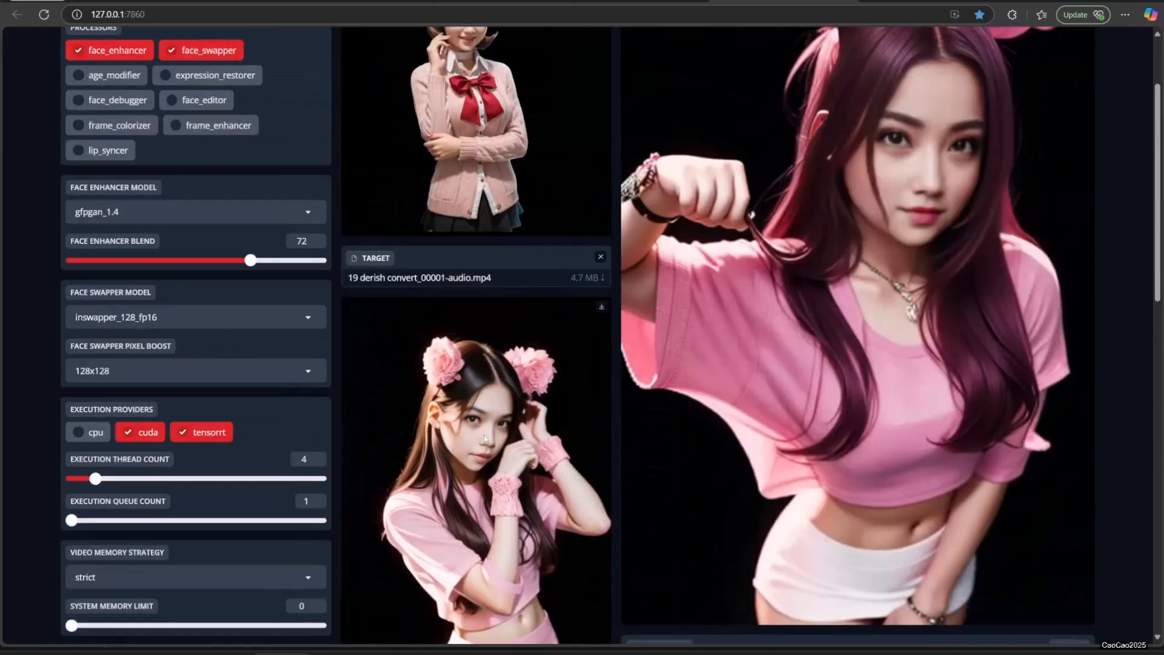
{"action": "scroll", "scroll_direction": "up", "scroll_amount": 3}
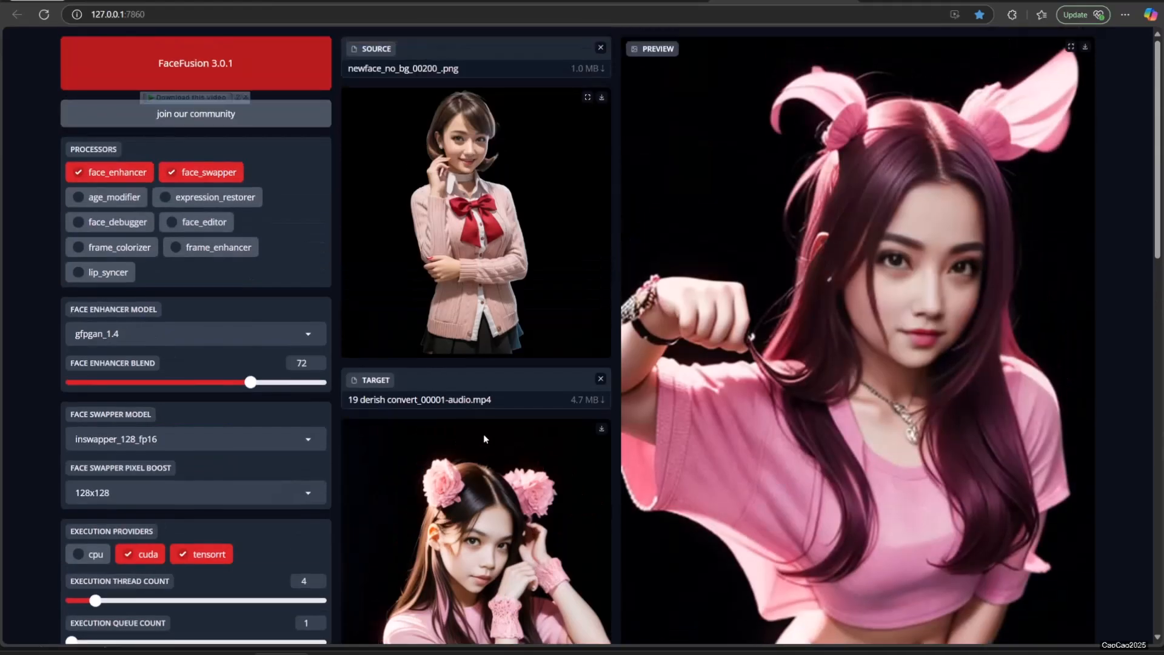